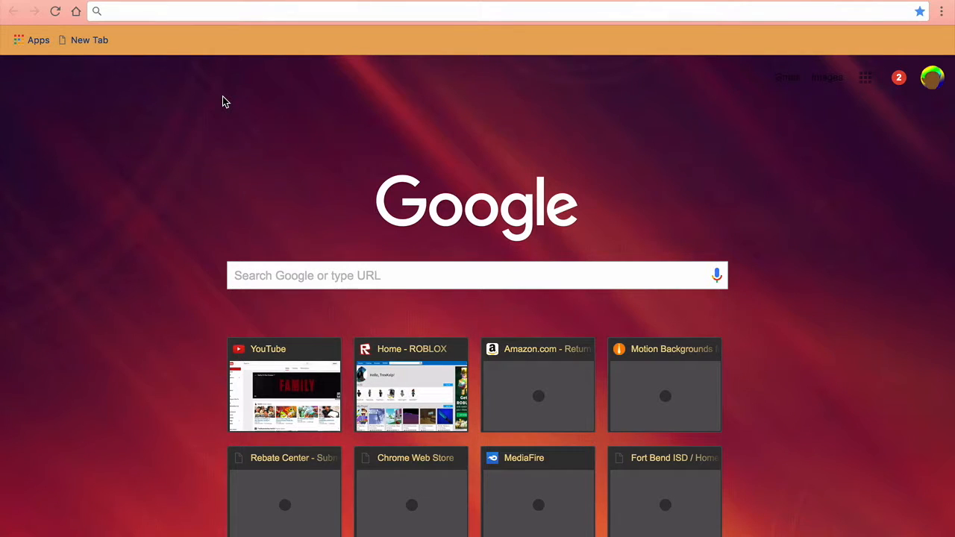
mouse_move(686, 197)
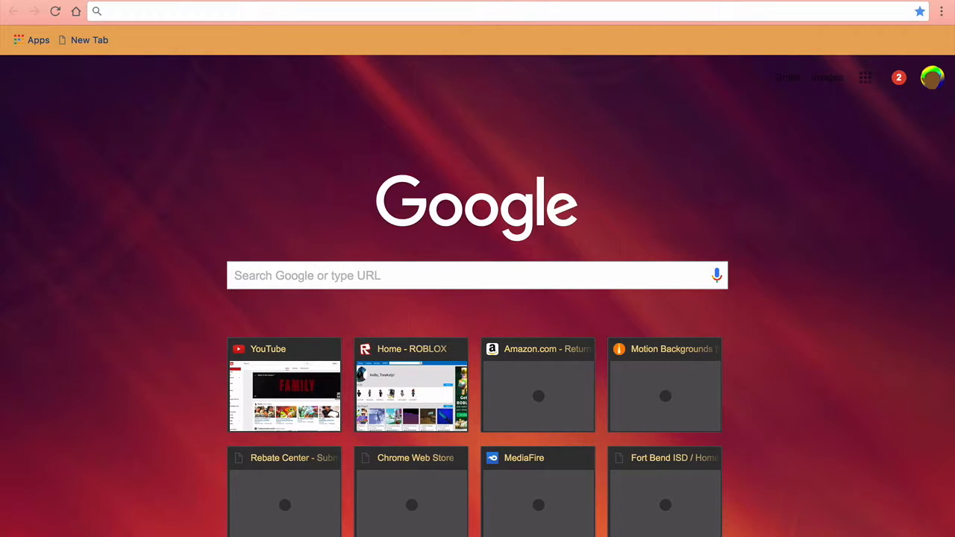
Step: Search Google for 'windows insiders' from the address bar
text(www.youtube.com)
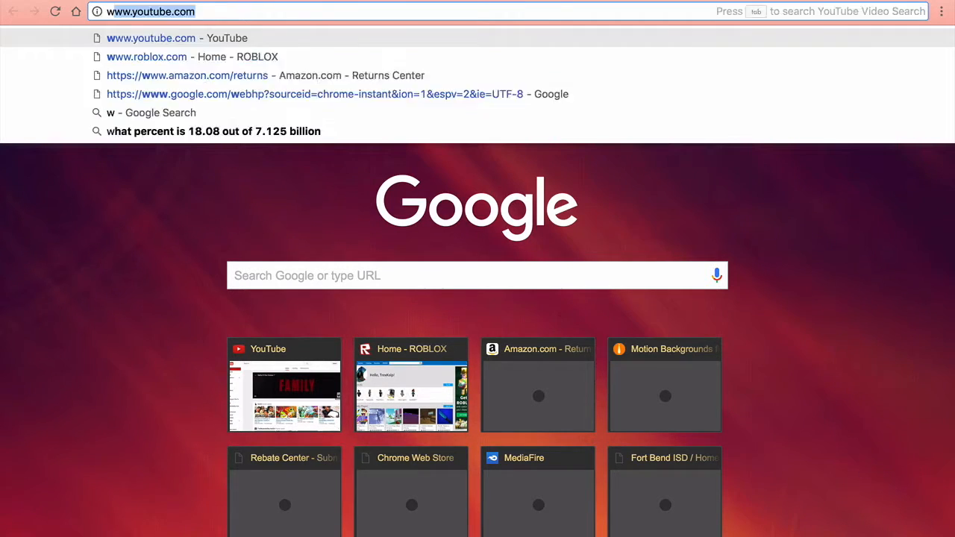
text(windows in)
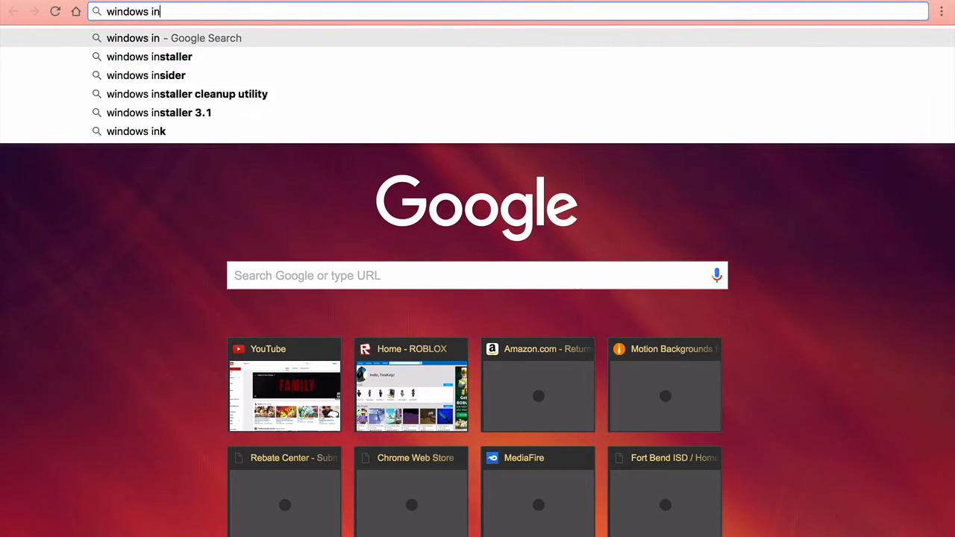
text(siders)
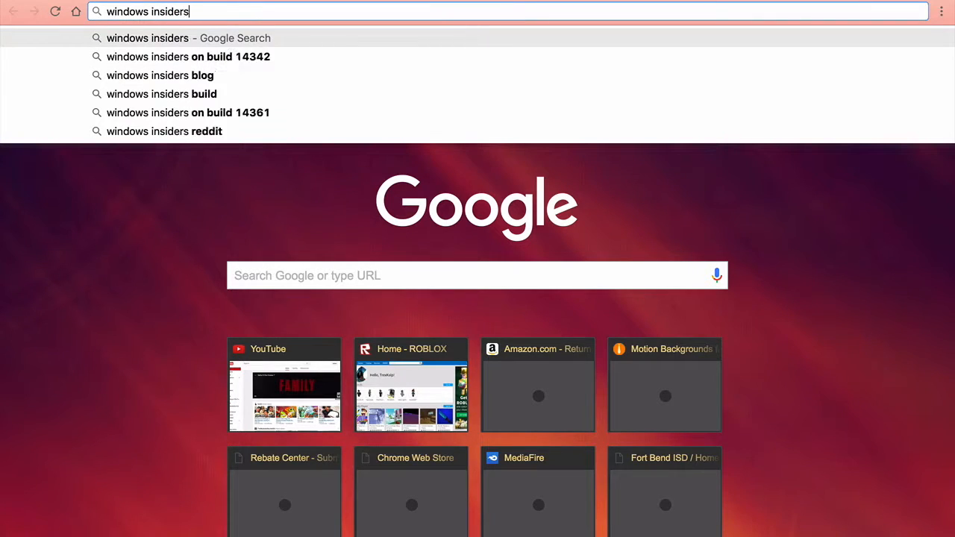
key(Return)
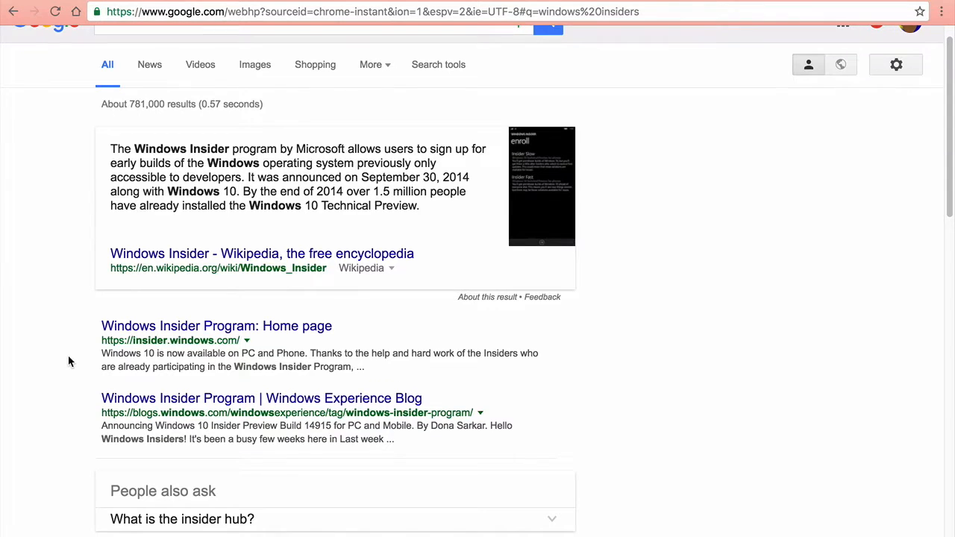
mouse_move(150, 337)
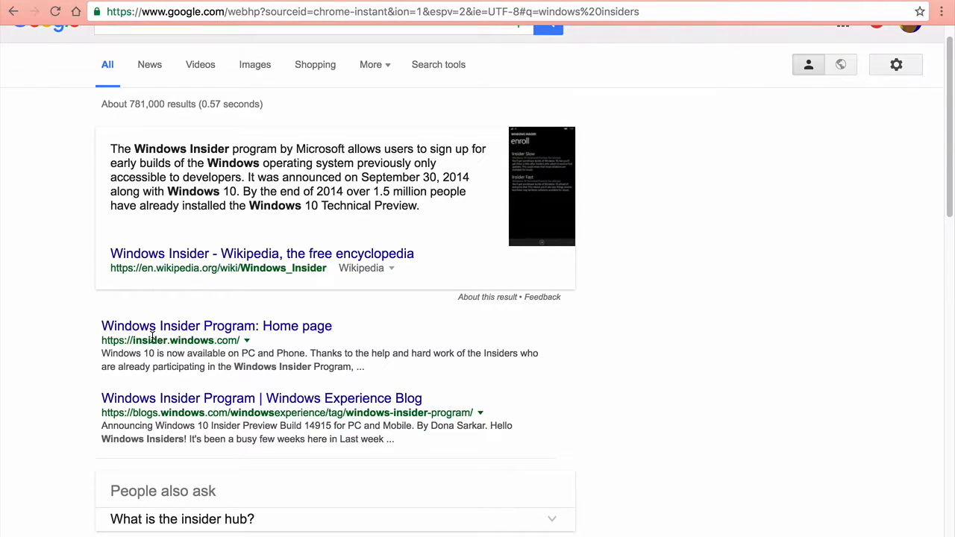
Step: Go from the Windows Insider home page result through Get Started to the Microsoft sign-in page
click(217, 325)
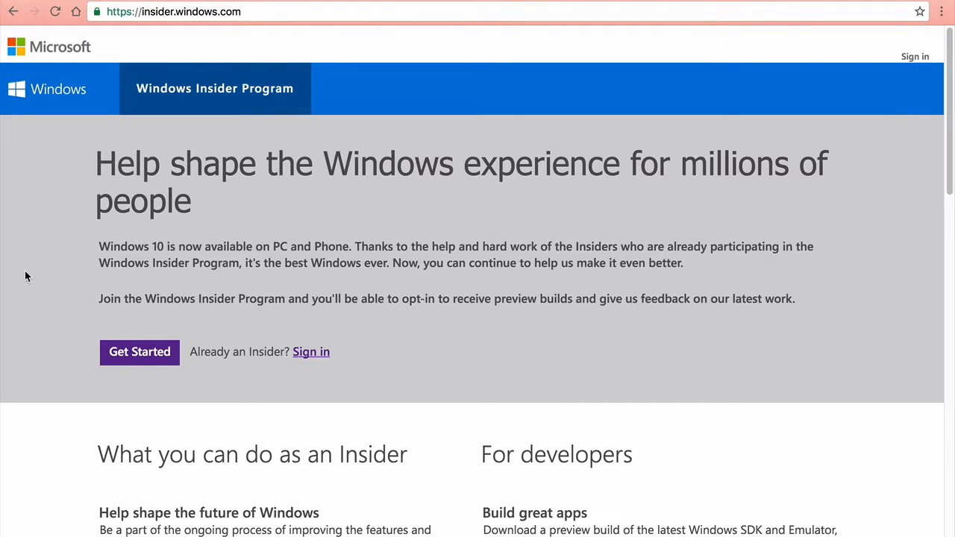
mouse_move(140, 352)
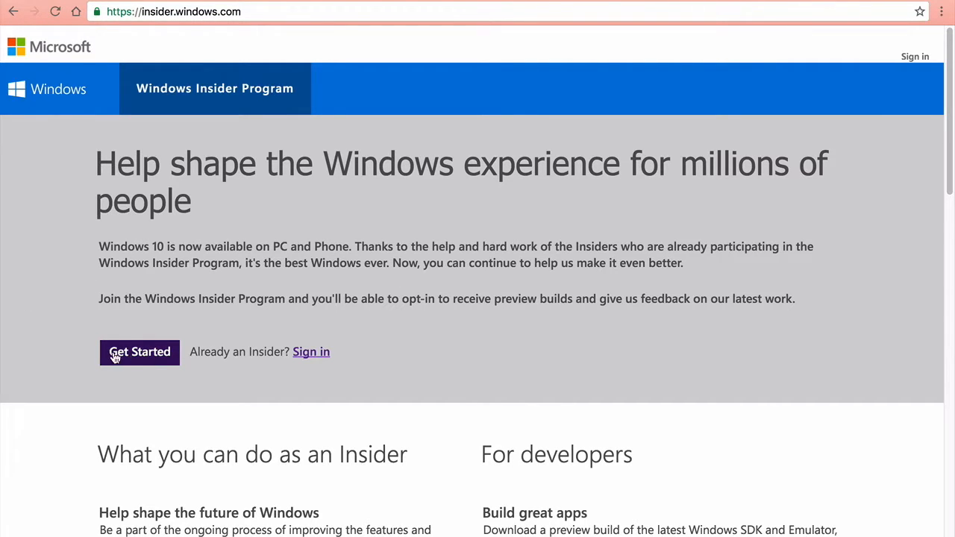
click(310, 352)
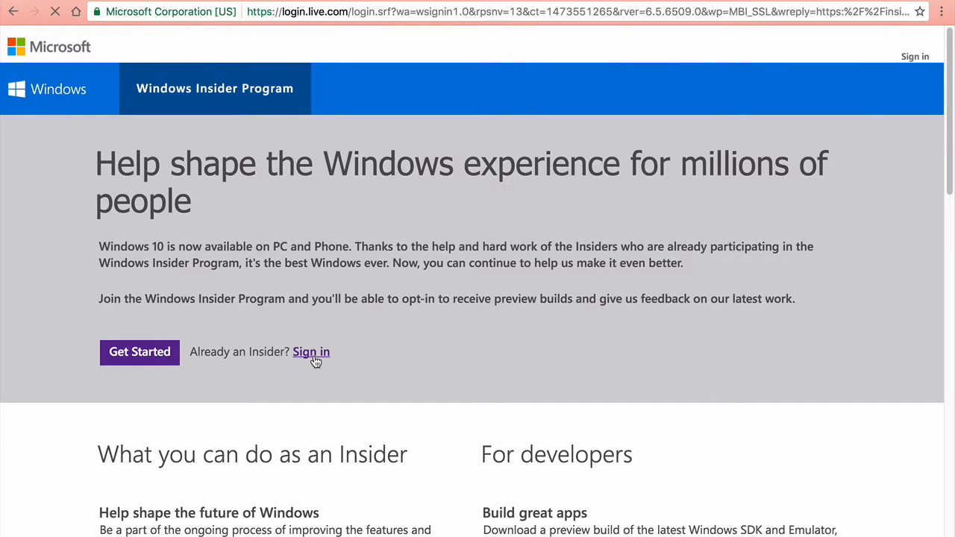
click(310, 352)
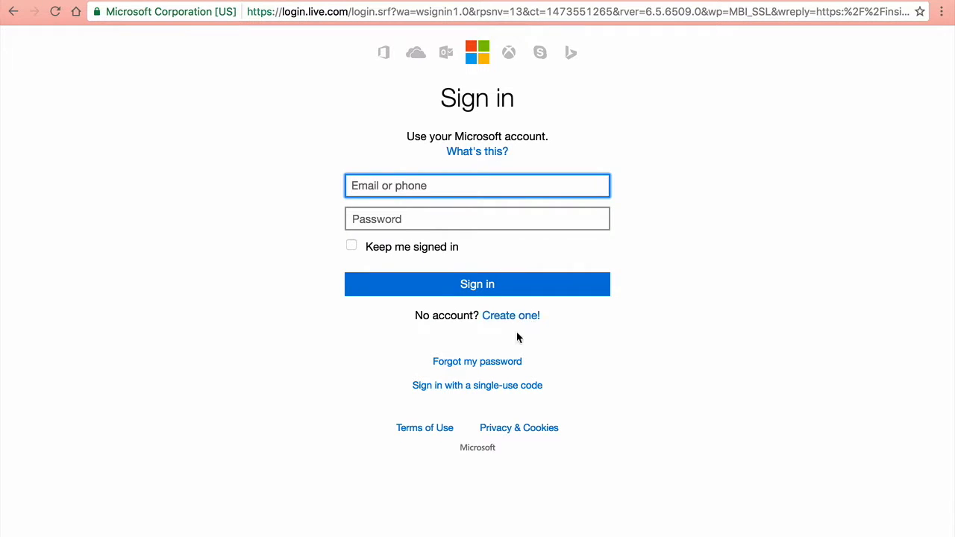
Step: Start a new Microsoft account form and fill the name fields with 'asldkf' and 'sdfasdf'
click(511, 315)
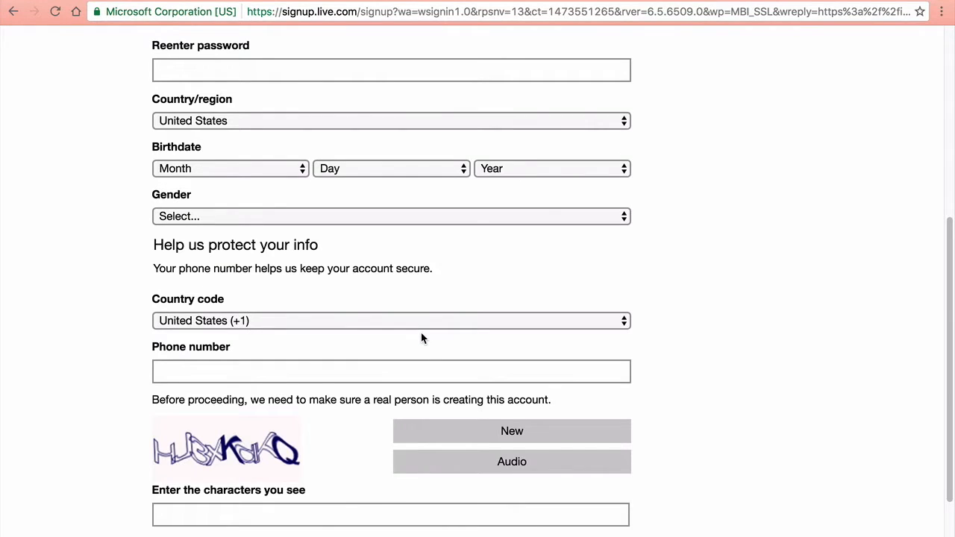
scroll(up, 3)
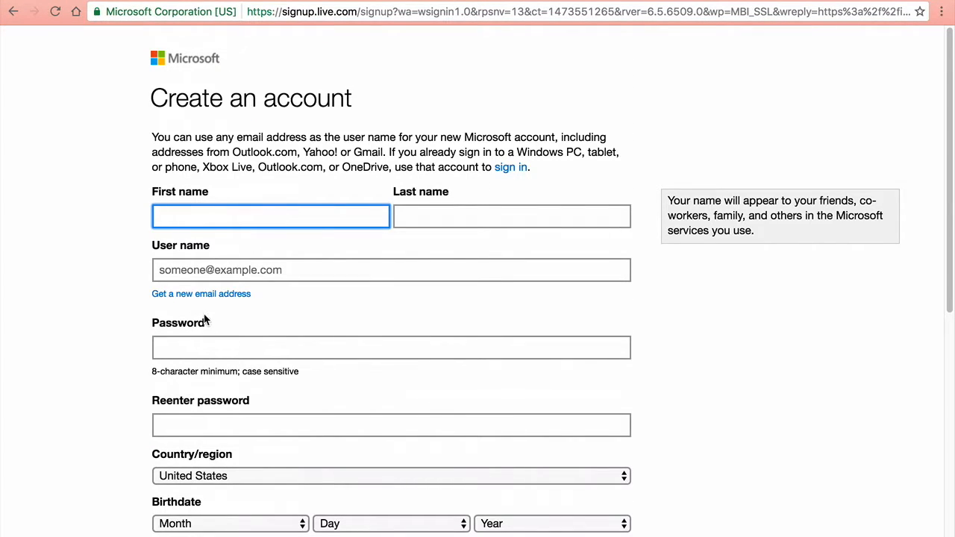
text(asldkf)
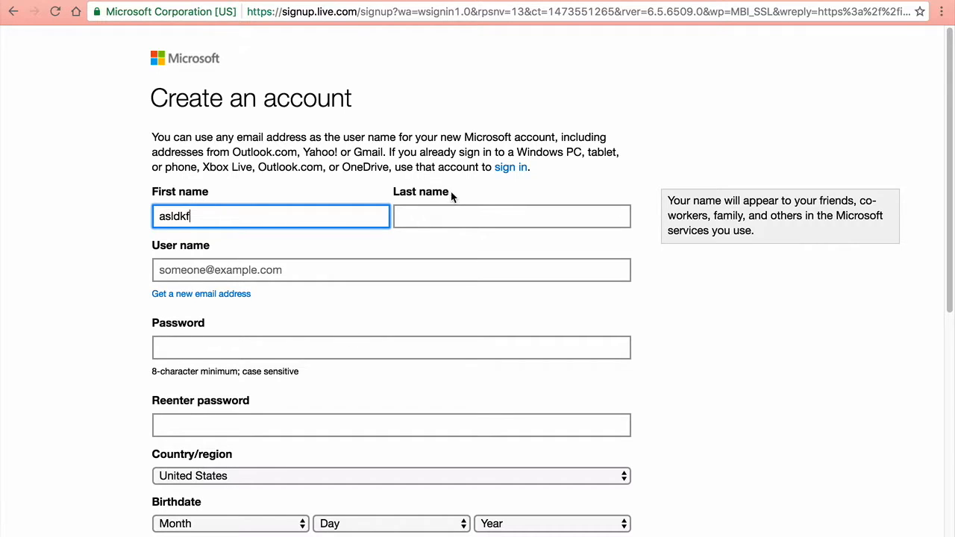
text(sdfasdf)
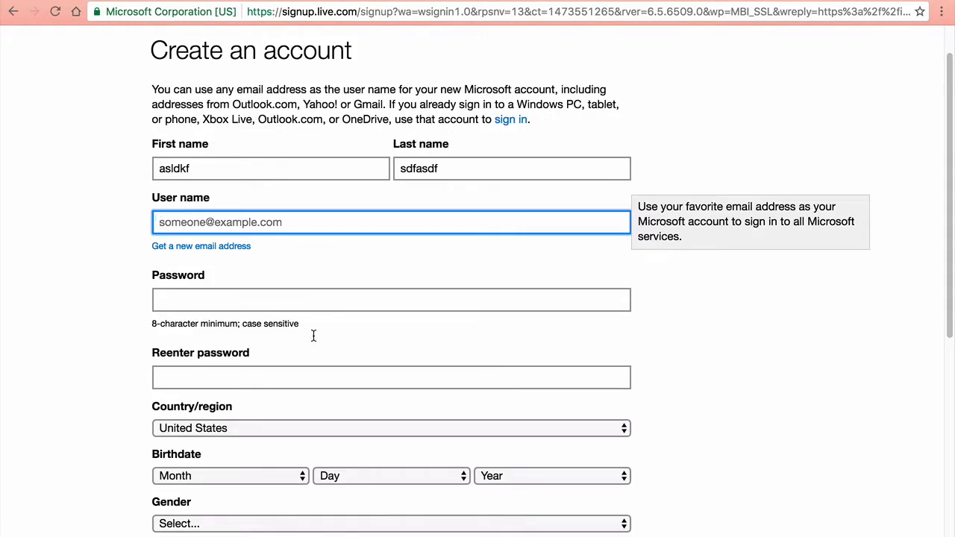
Step: Look over the rest of the sign-up form, leaving username and password empty
scroll(down, 3)
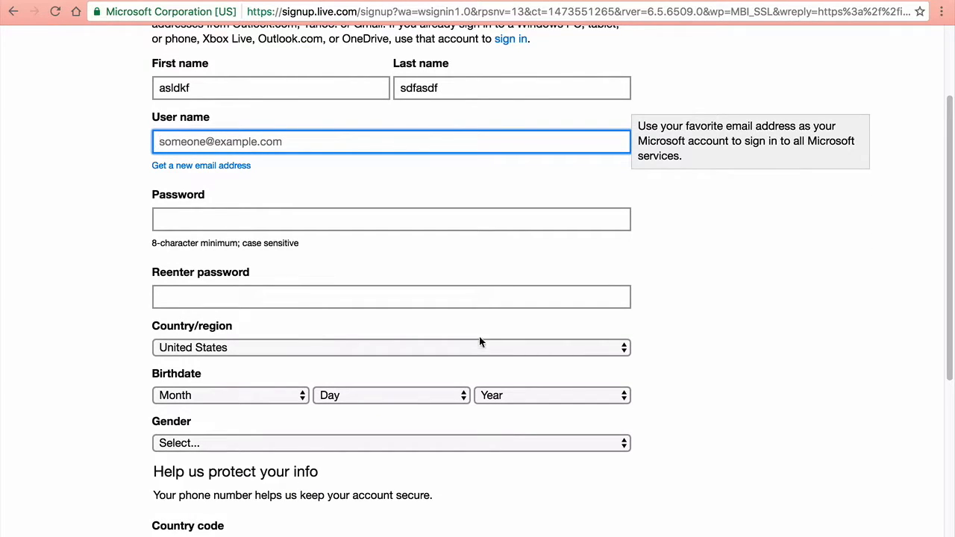
mouse_move(218, 209)
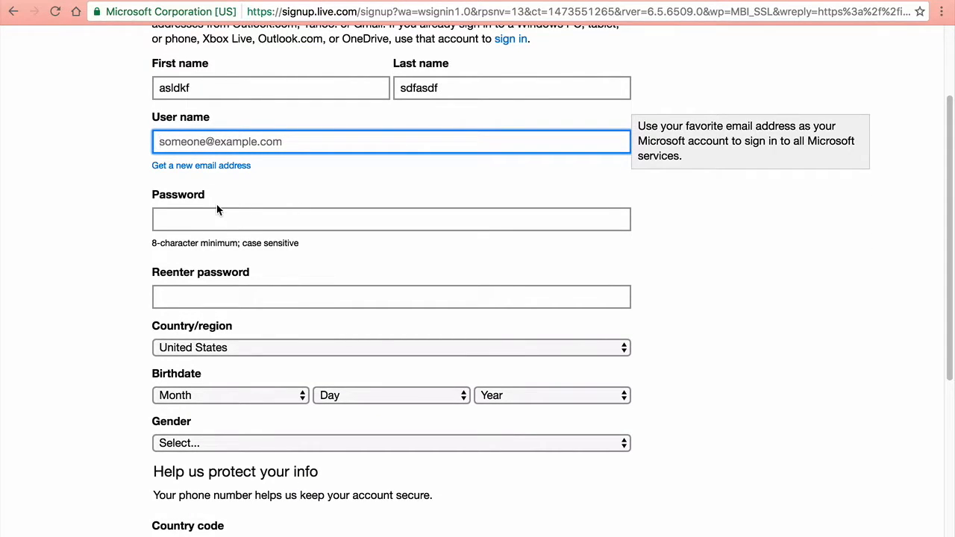
mouse_move(669, 215)
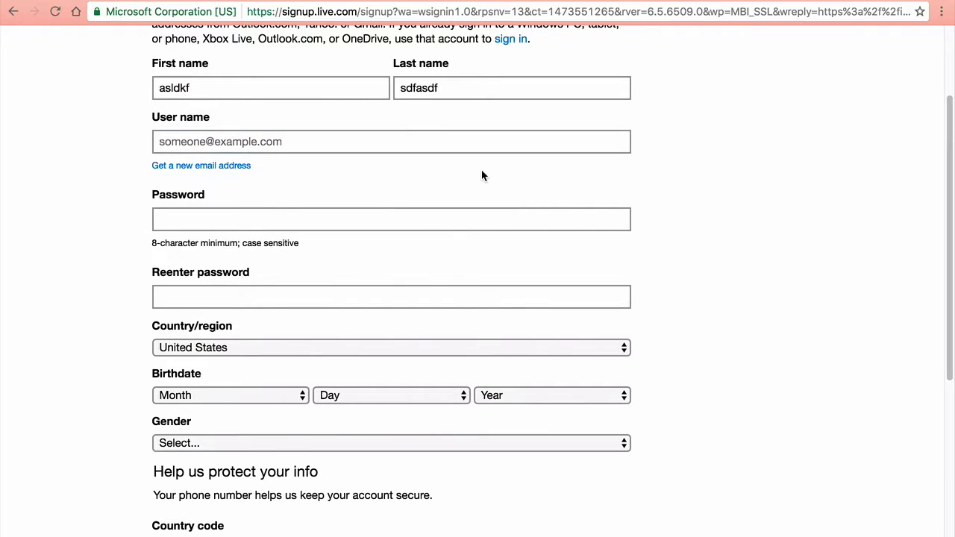
scroll(up, 3)
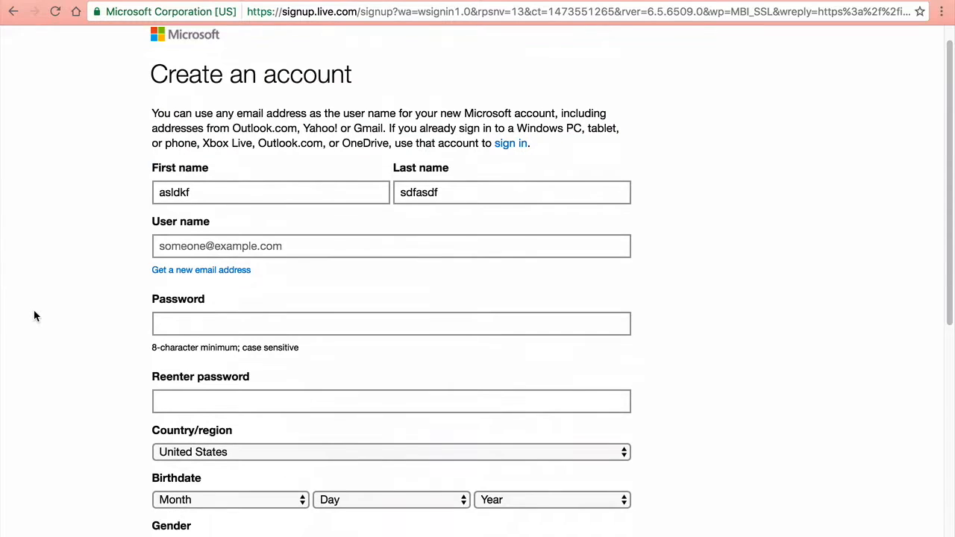
scroll(down, 3)
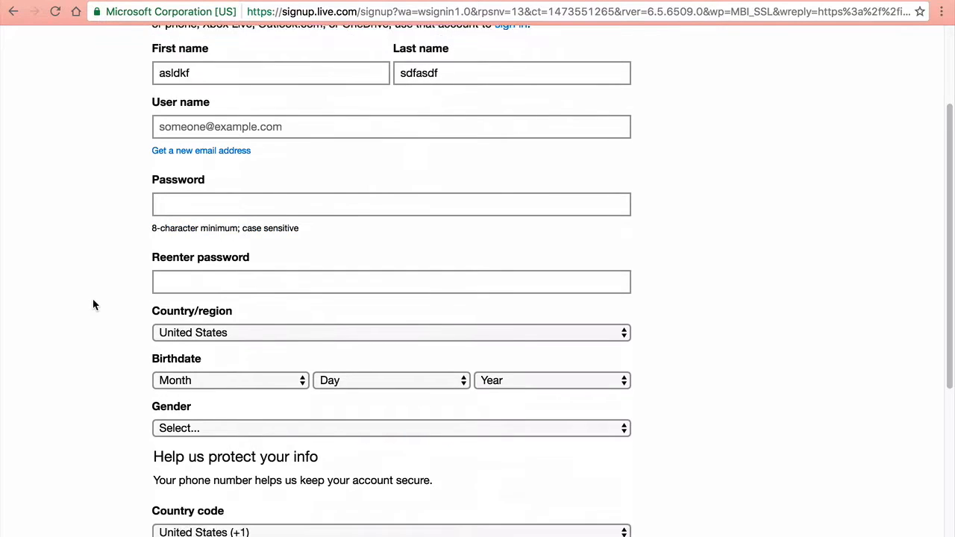
scroll(down, 3)
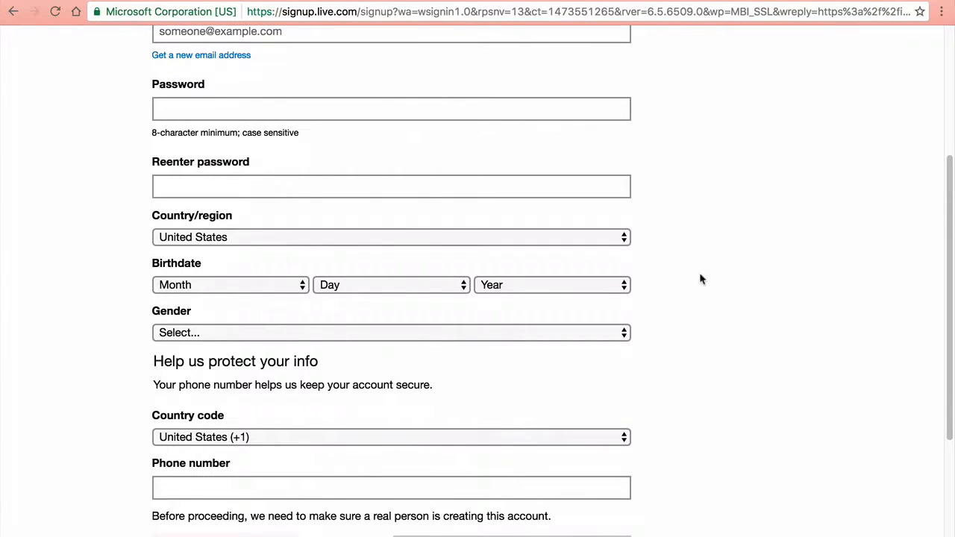
scroll(down, 3)
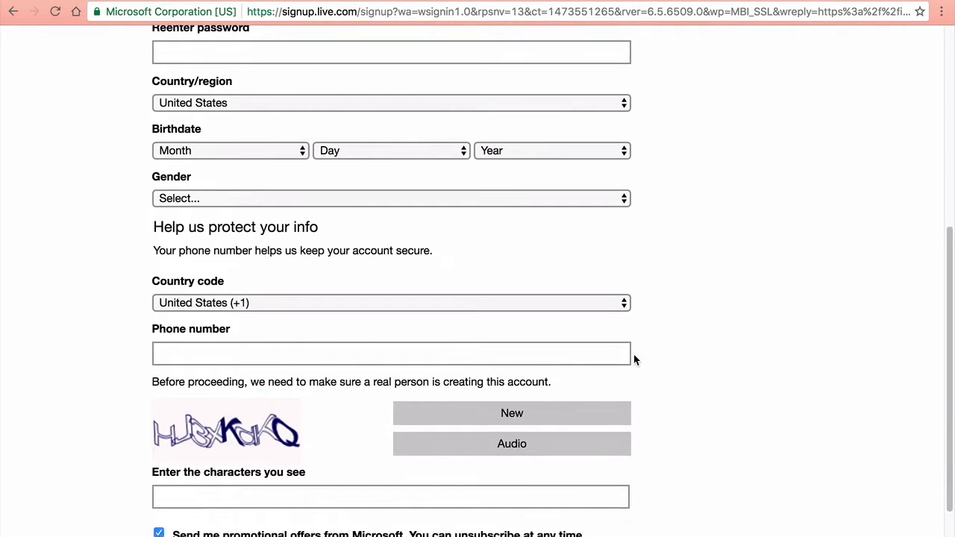
scroll(down, 3)
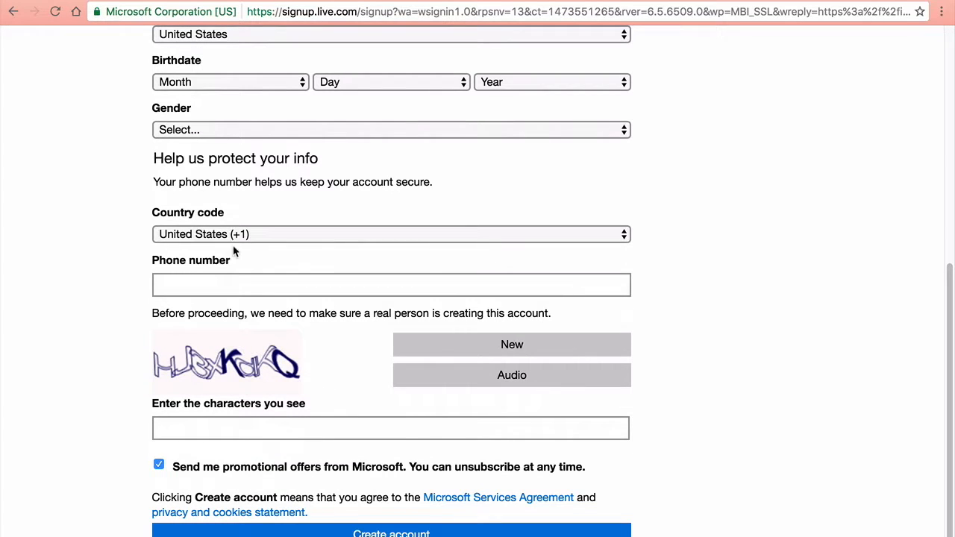
scroll(down, 3)
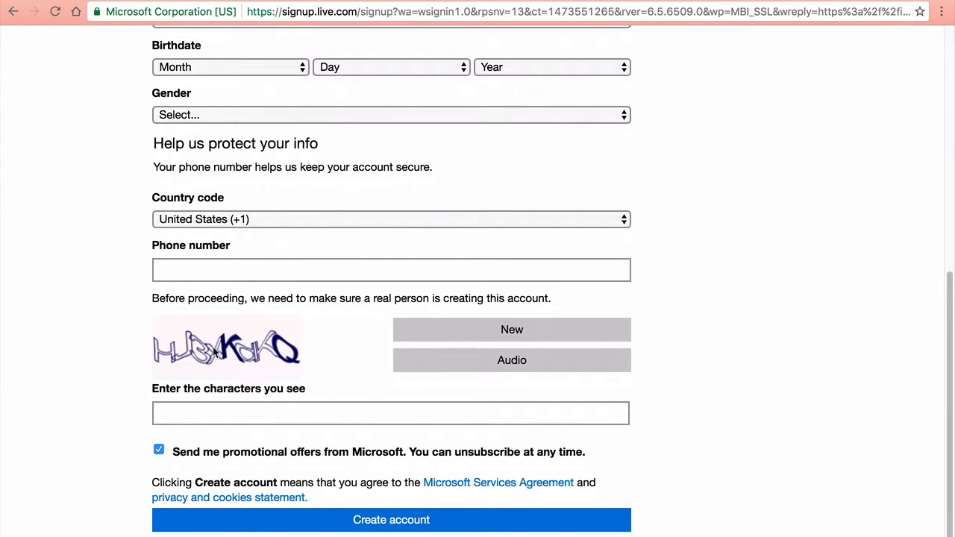
mouse_move(531, 389)
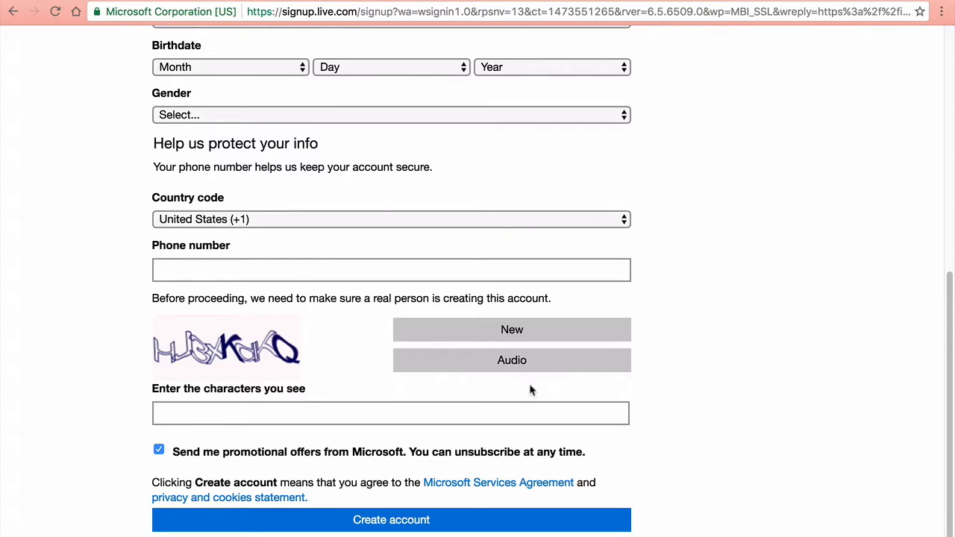
mouse_move(210, 396)
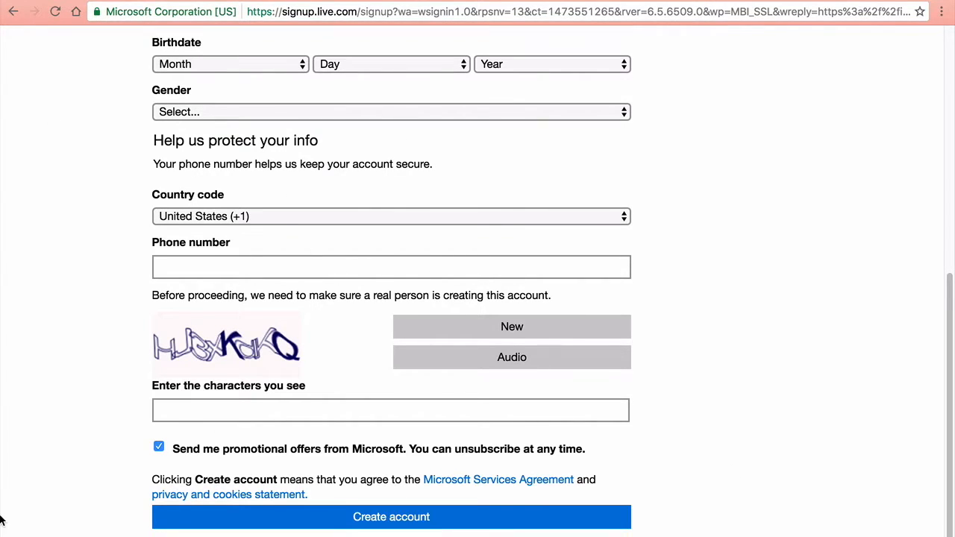
scroll(down, 3)
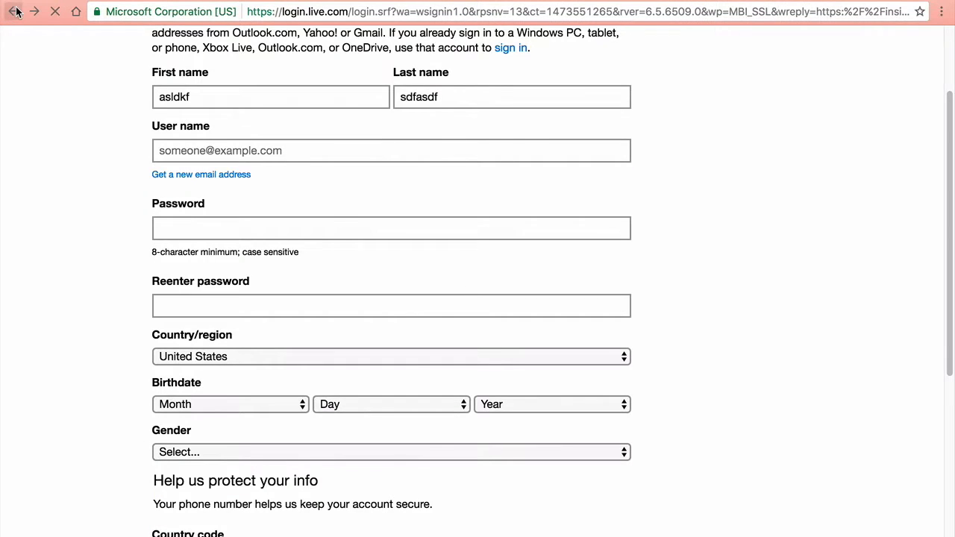
Step: Return to the sign-in page and sign in with the existing Microsoft account
click(13, 12)
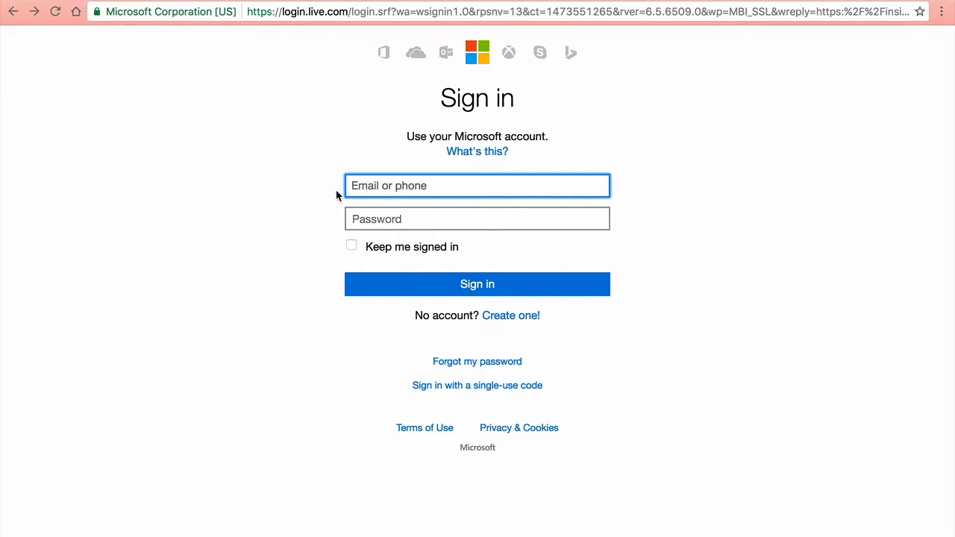
click(477, 284)
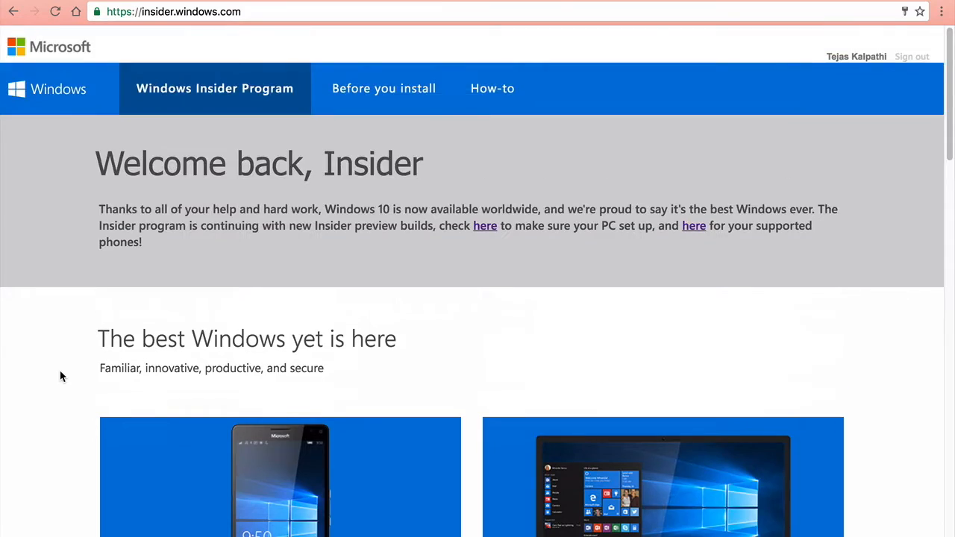
mouse_move(785, 83)
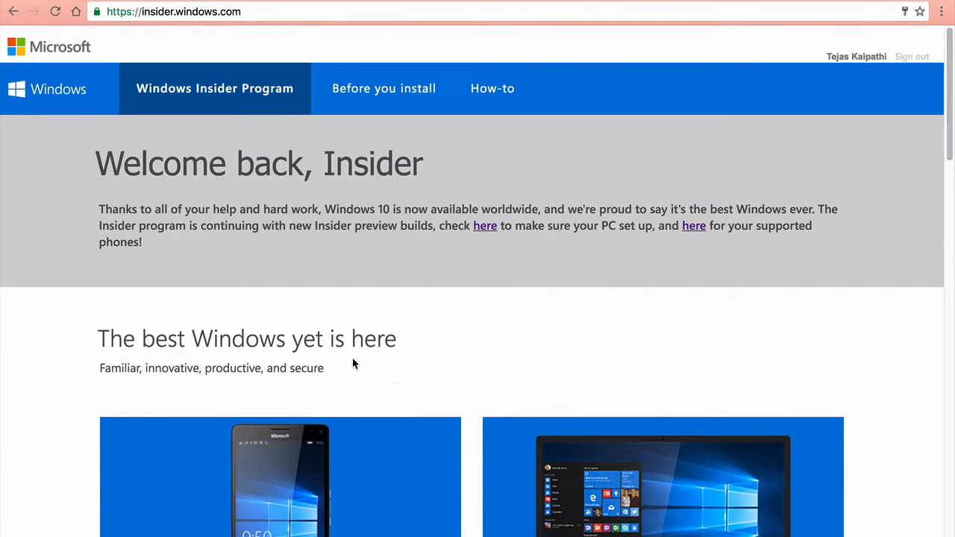
scroll(down, 3)
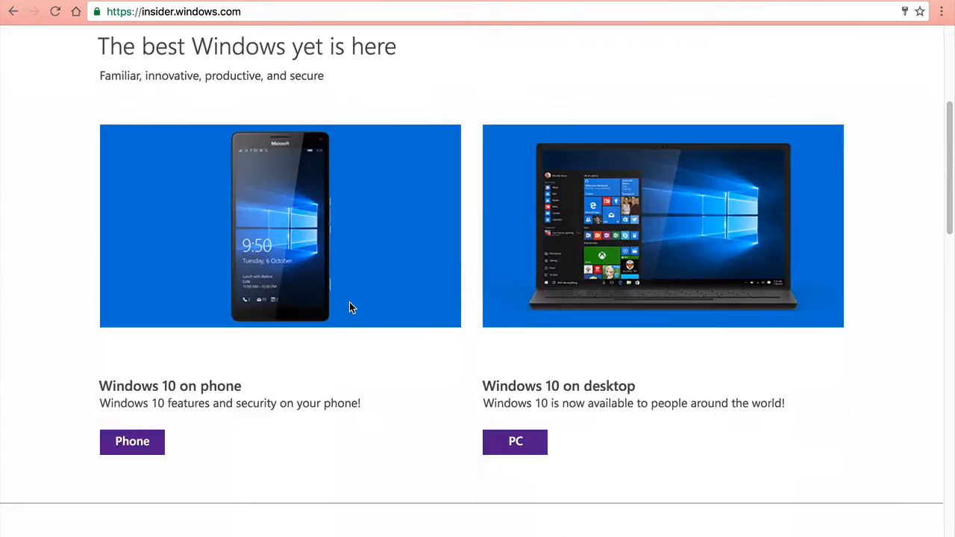
scroll(down, 3)
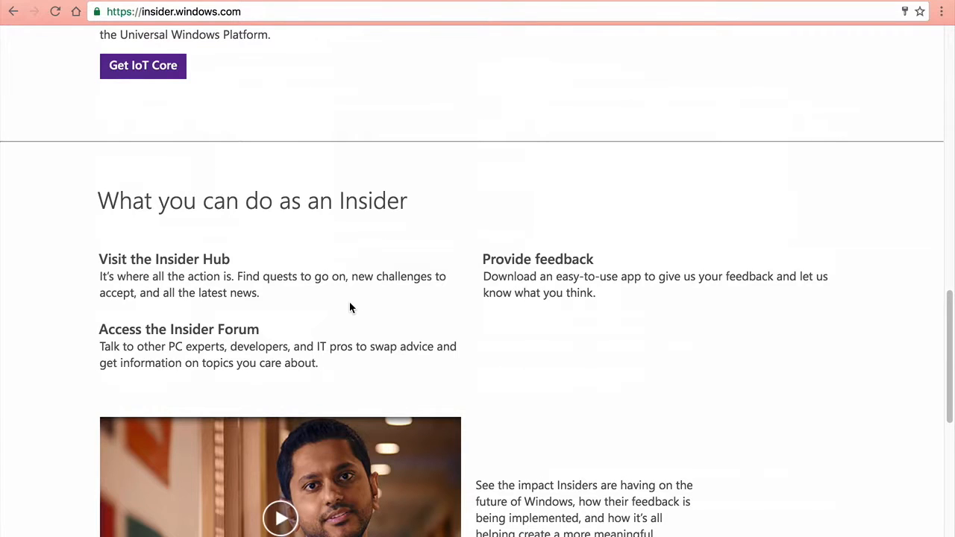
scroll(down, 3)
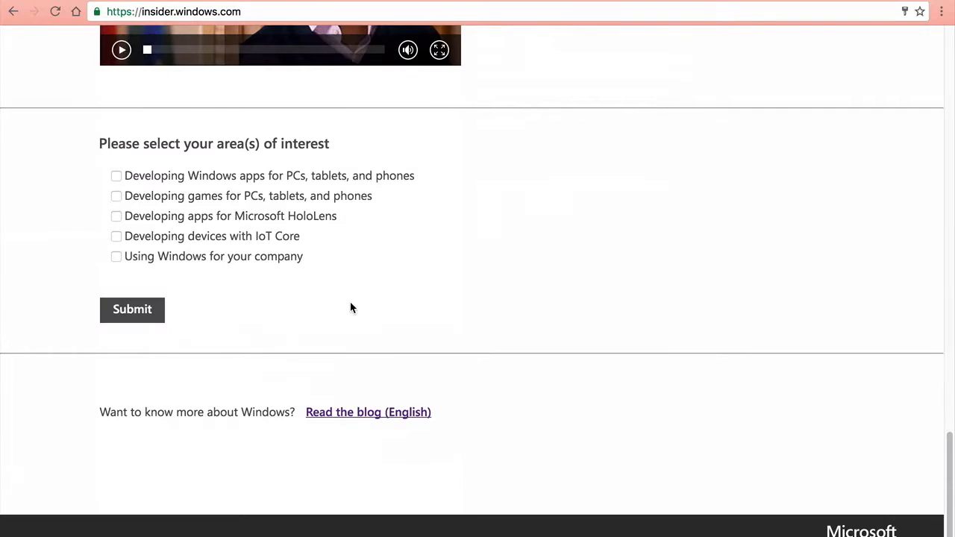
scroll(up, 3)
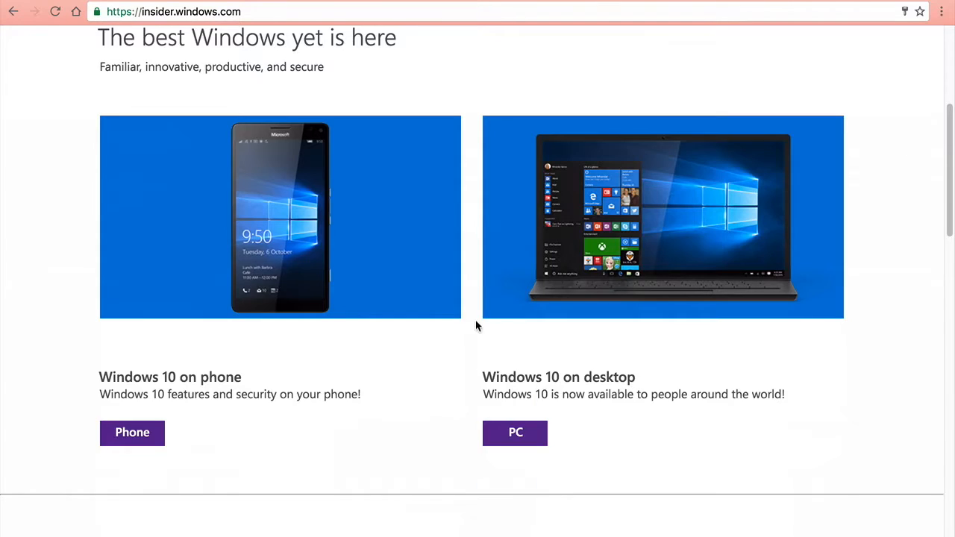
mouse_move(786, 388)
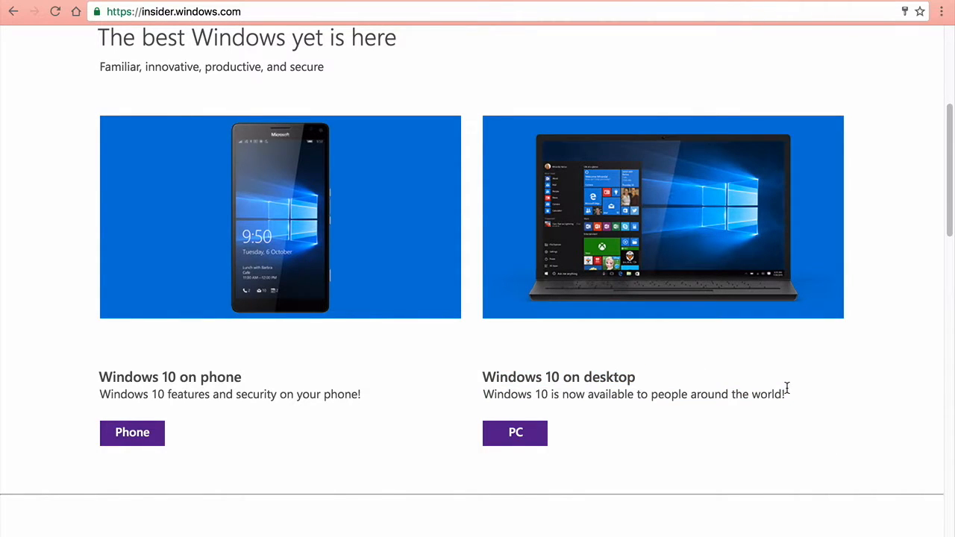
scroll(down, 3)
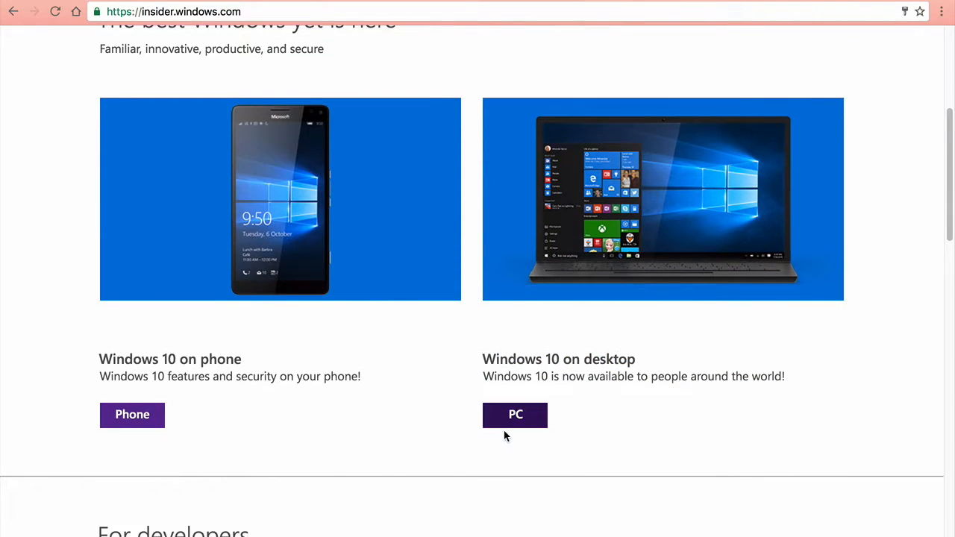
Step: Go to the Windows 10 desktop ISO page and select the Windows 10 edition
click(515, 415)
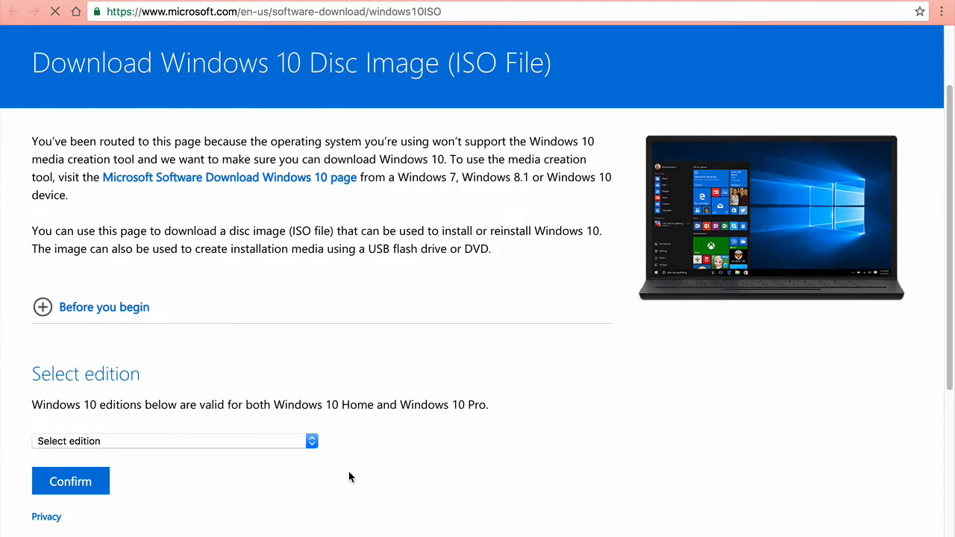
scroll(down, 3)
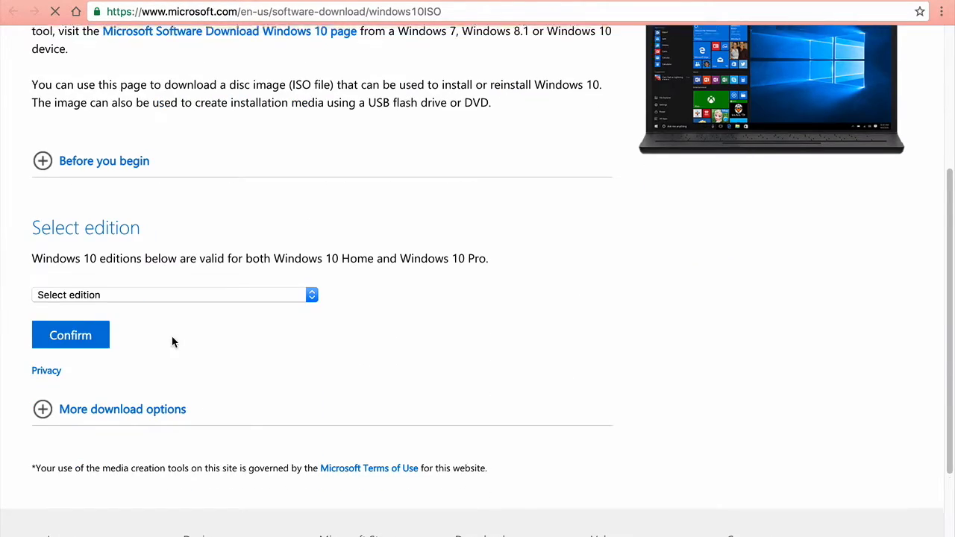
scroll(up, 3)
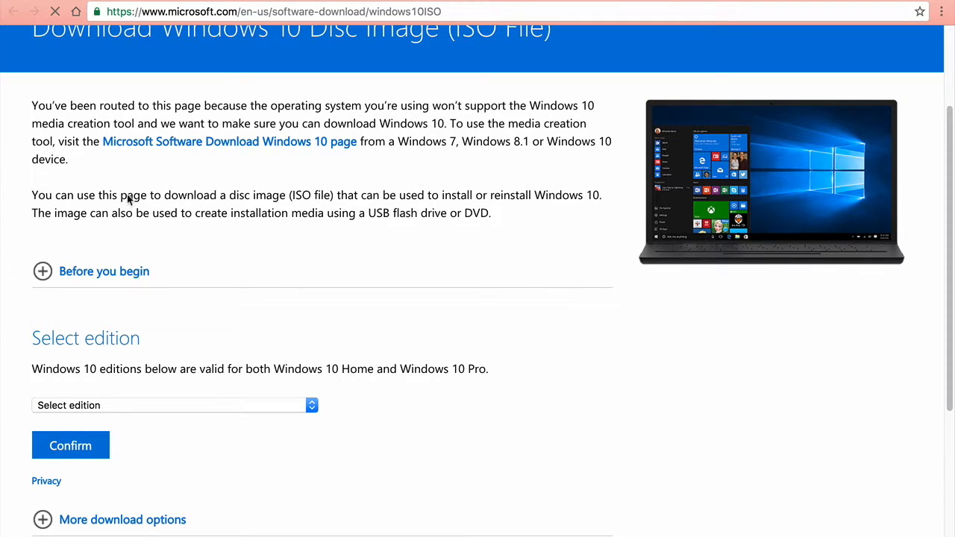
click(173, 406)
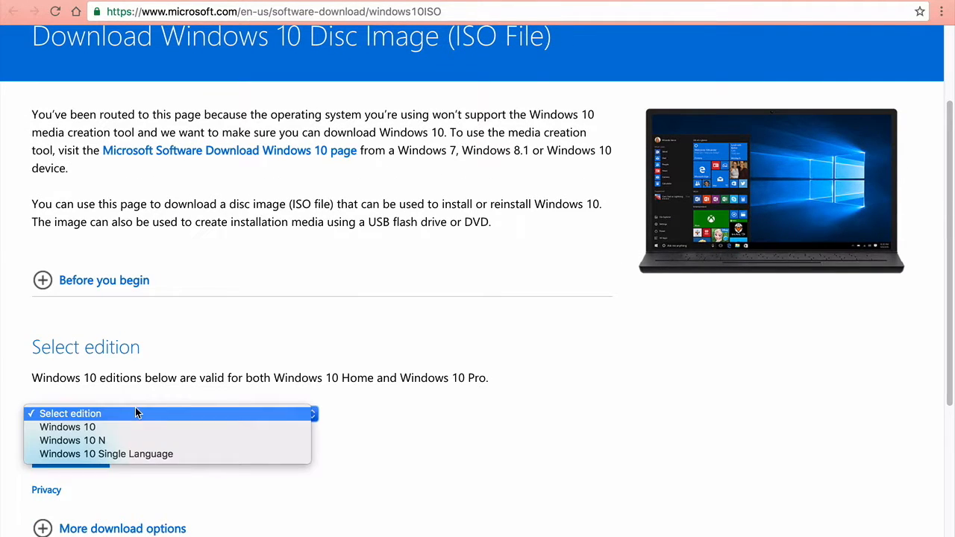
mouse_move(131, 454)
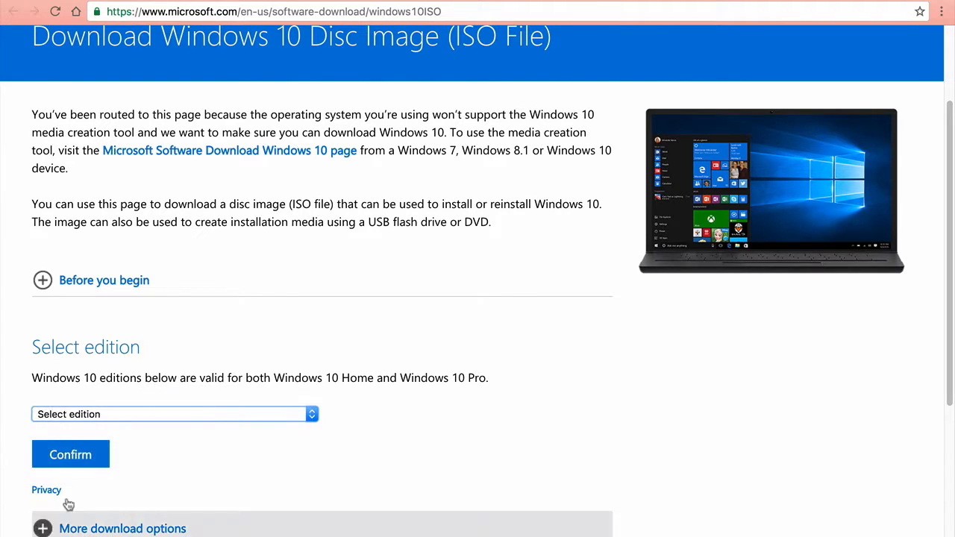
click(173, 415)
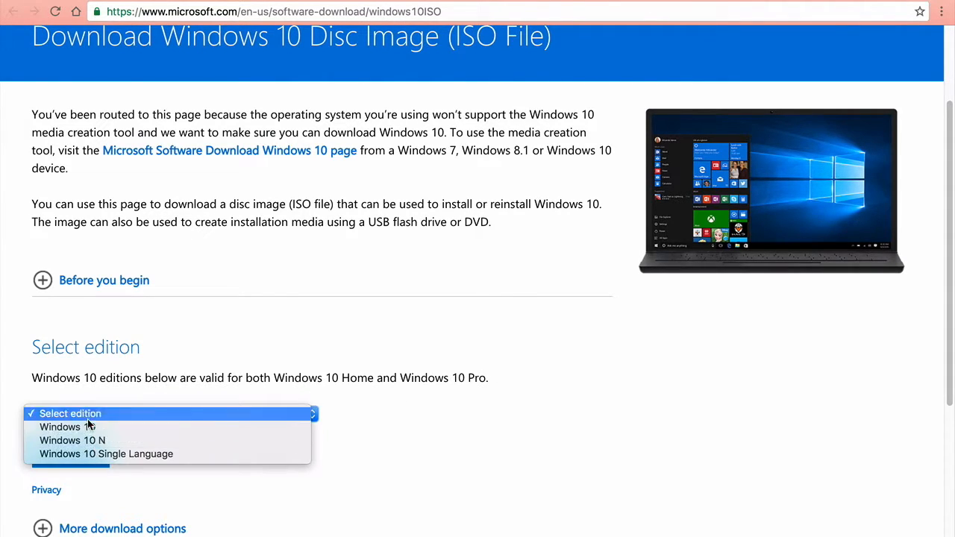
click(67, 426)
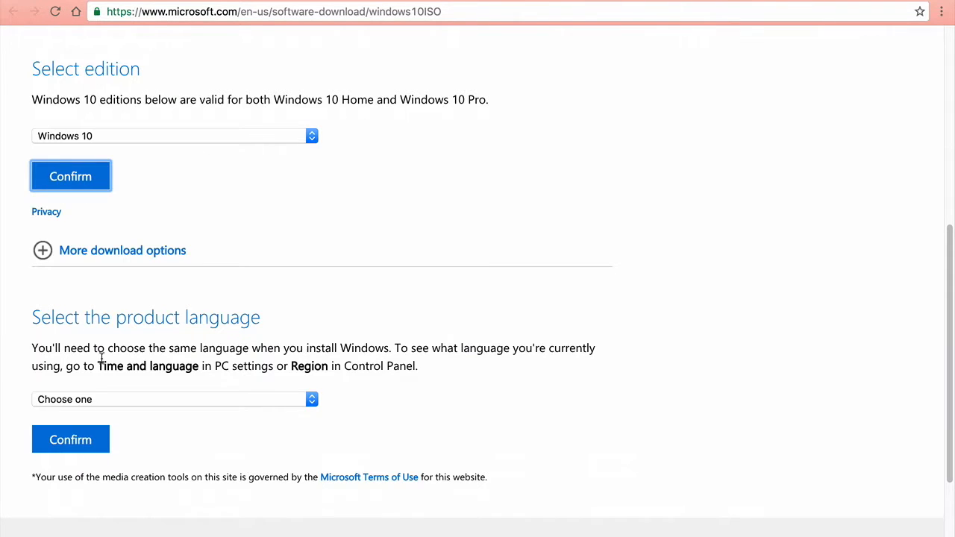
Step: Choose English as the product language and confirm it to get the download links
click(175, 400)
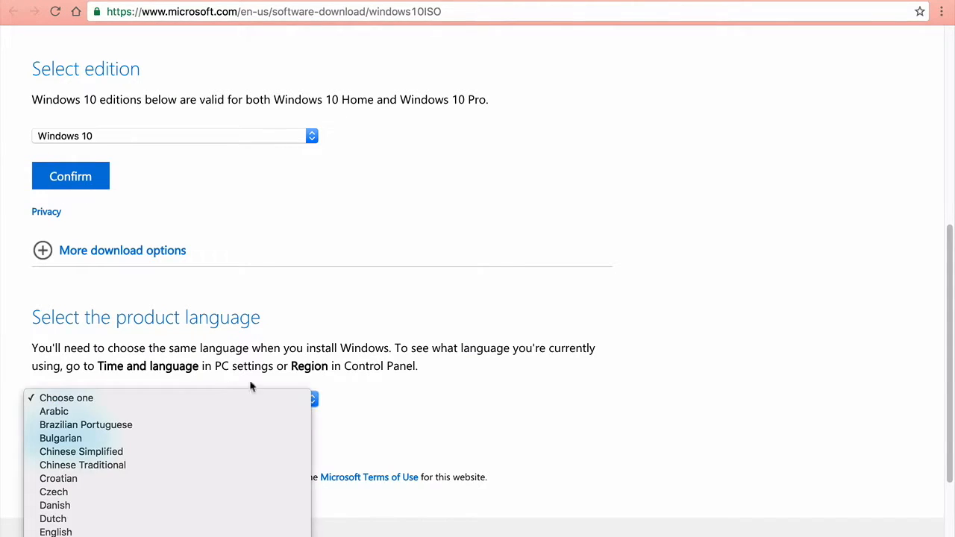
mouse_move(55, 532)
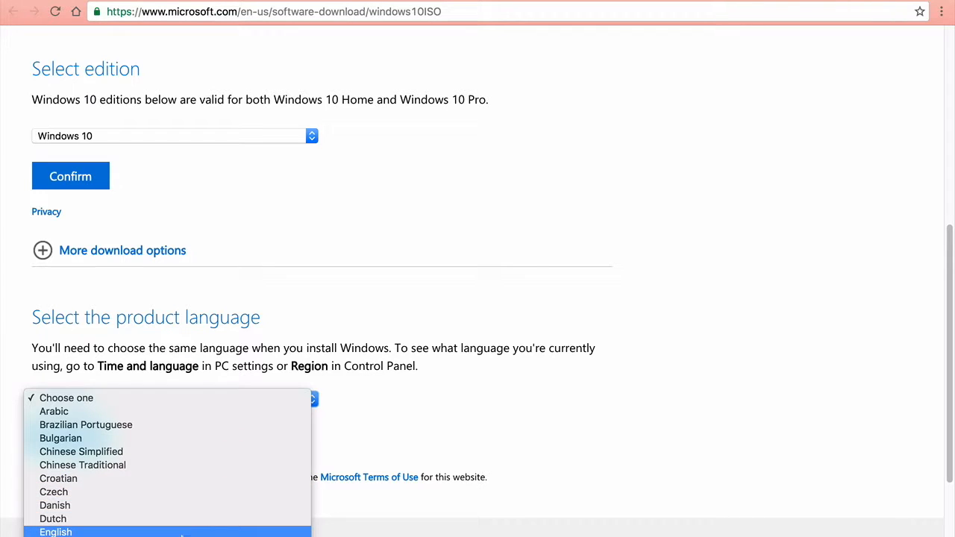
click(55, 531)
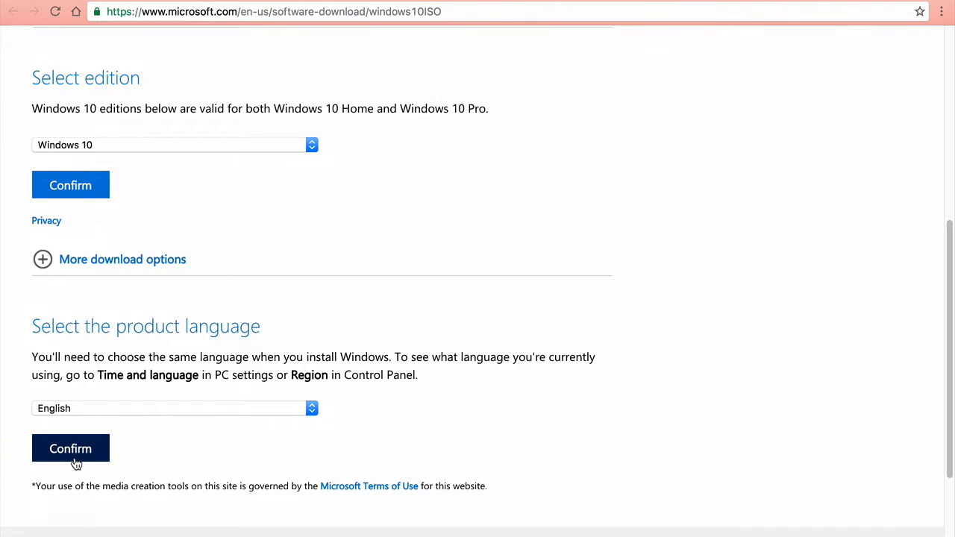
click(71, 448)
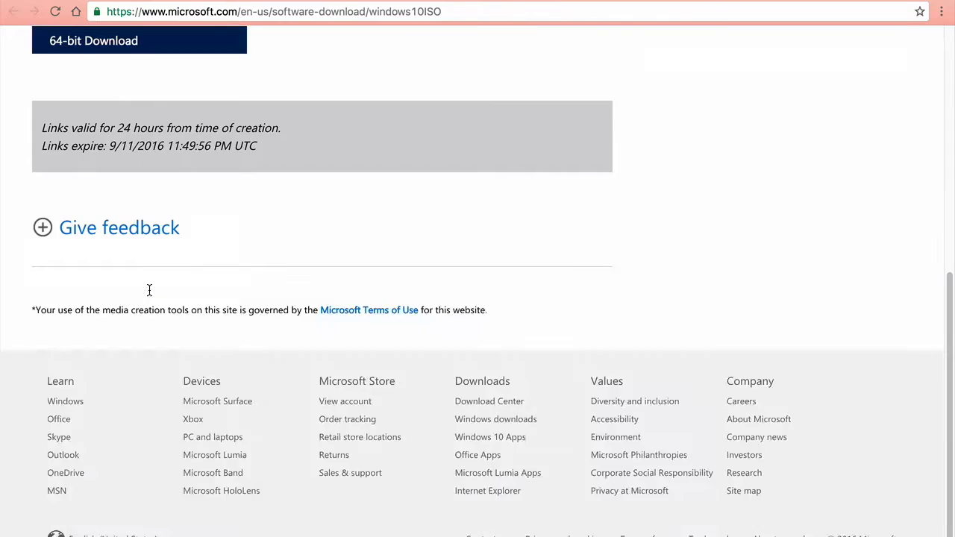
scroll(up, 3)
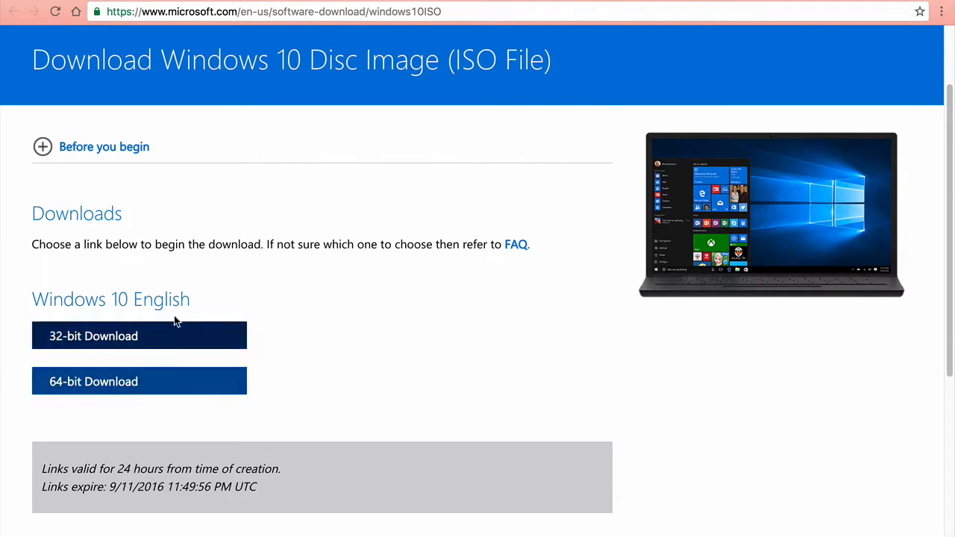
mouse_move(139, 335)
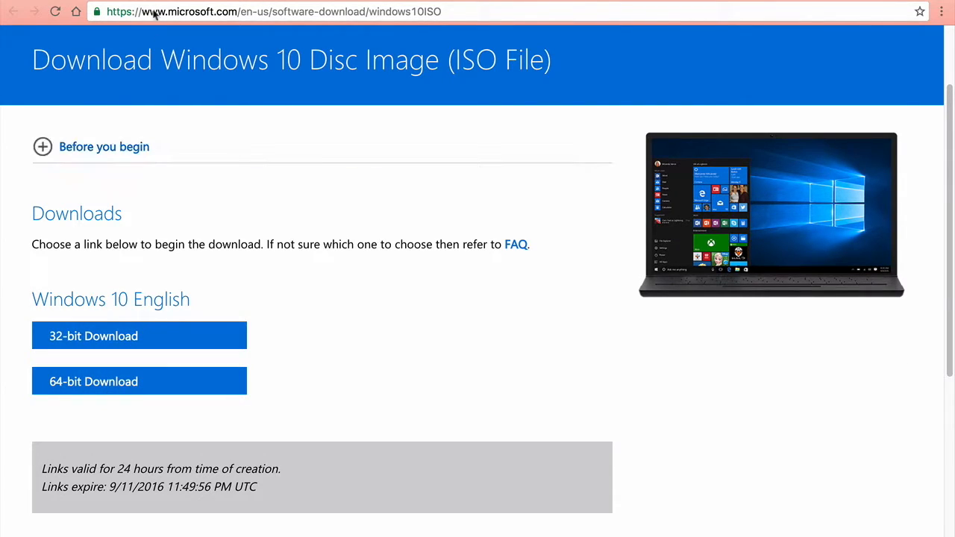
mouse_move(755, 312)
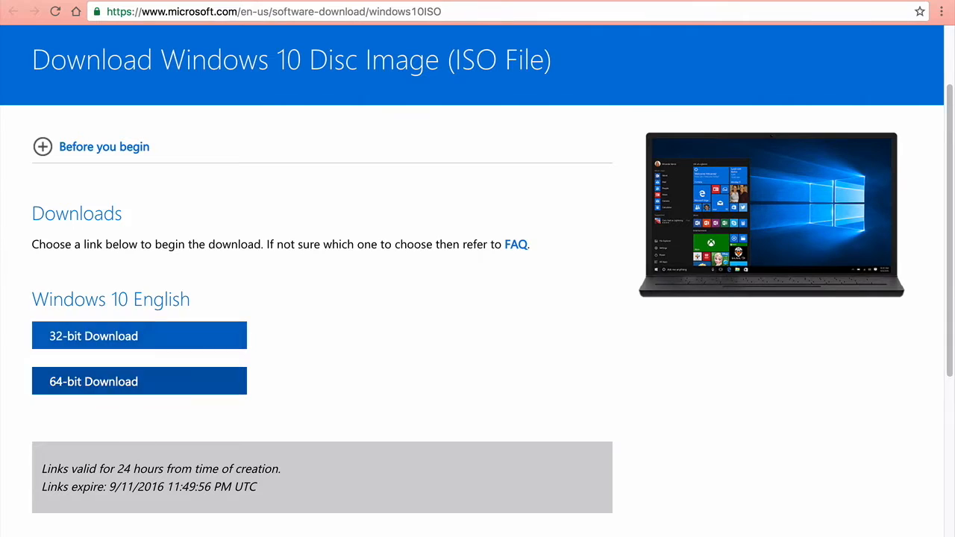
mouse_move(158, 226)
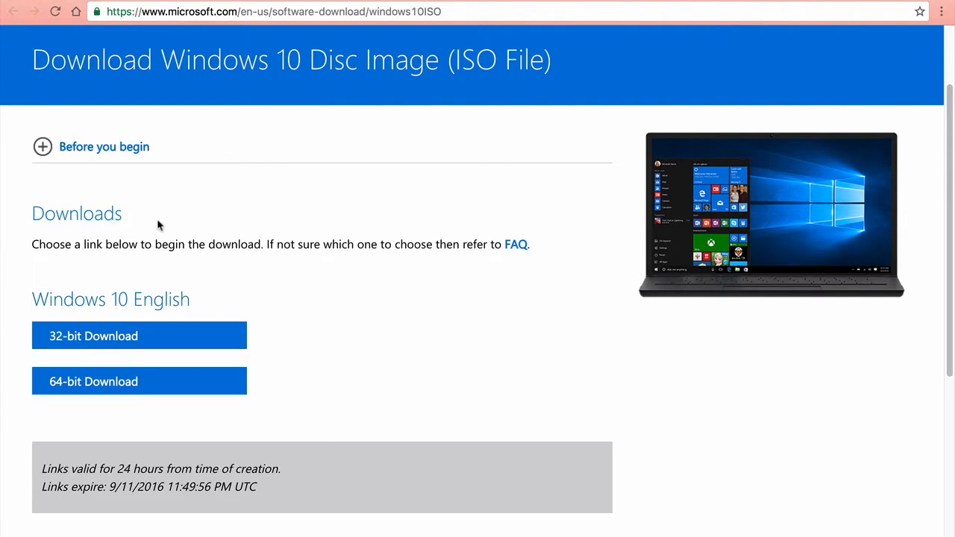
mouse_move(403, 413)
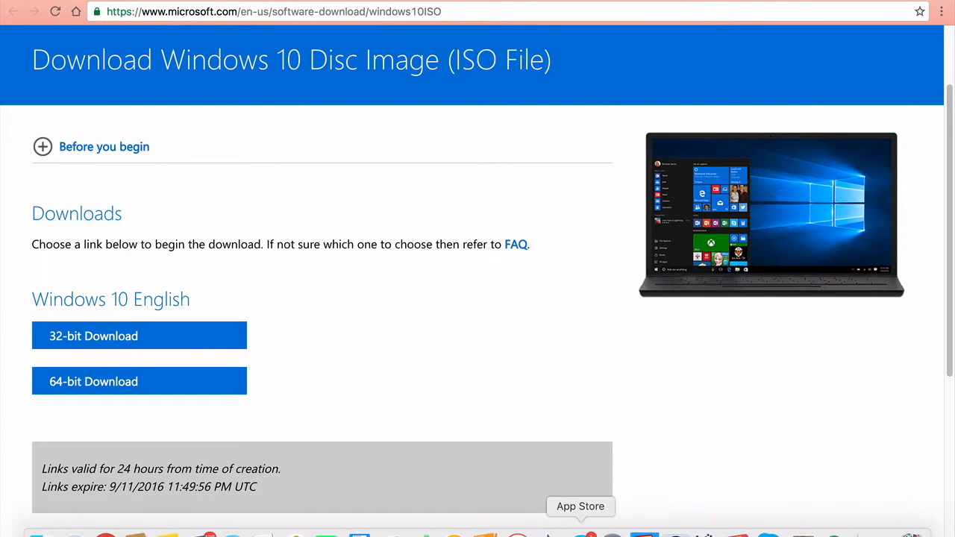
mouse_move(137, 534)
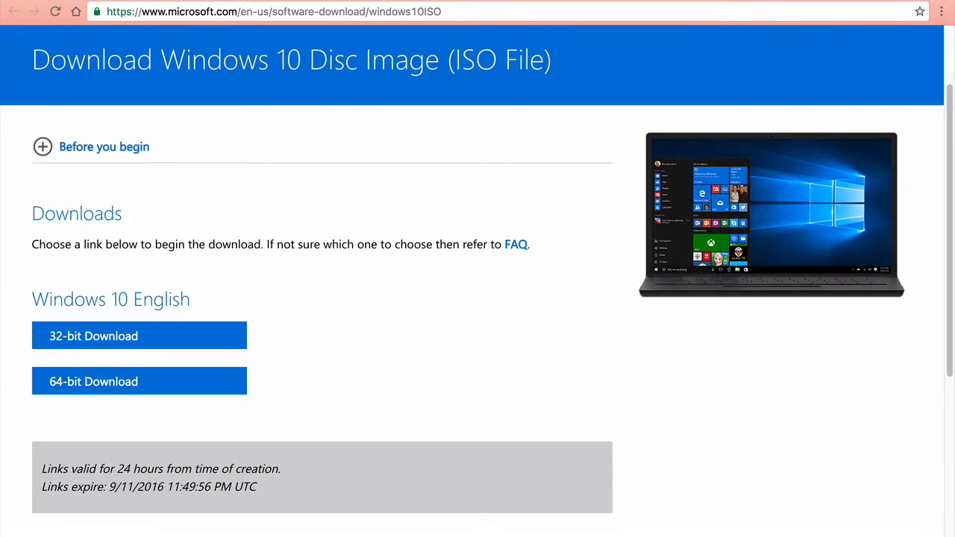
mouse_move(147, 517)
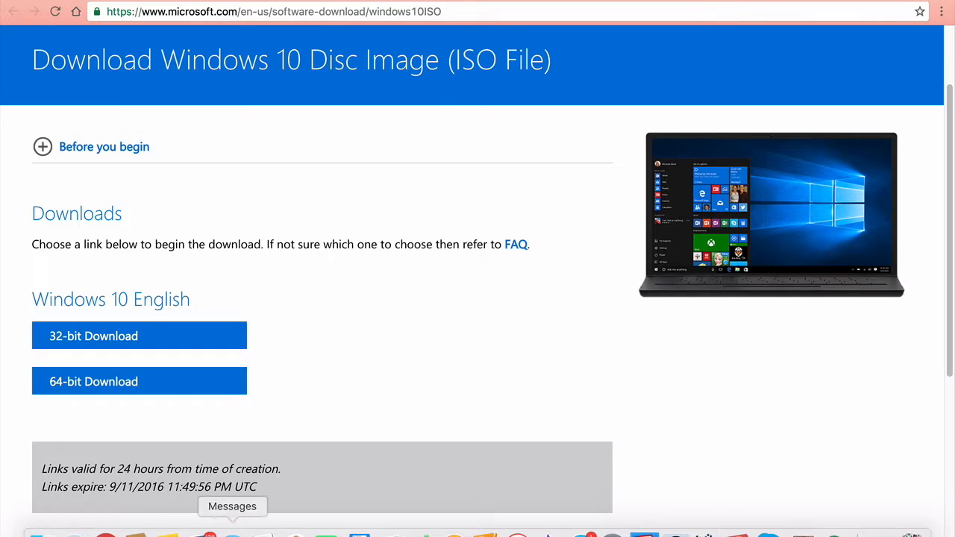
scroll(down, 3)
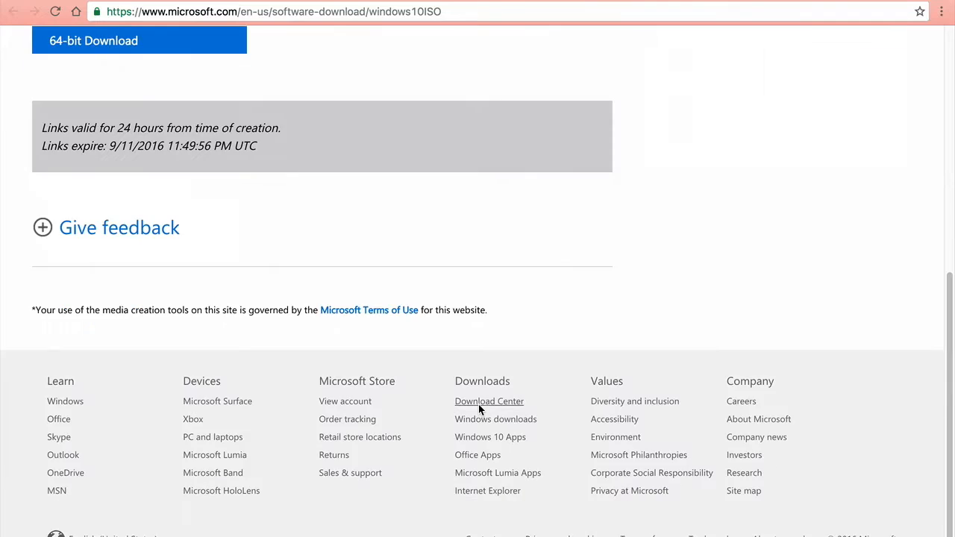
scroll(up, 3)
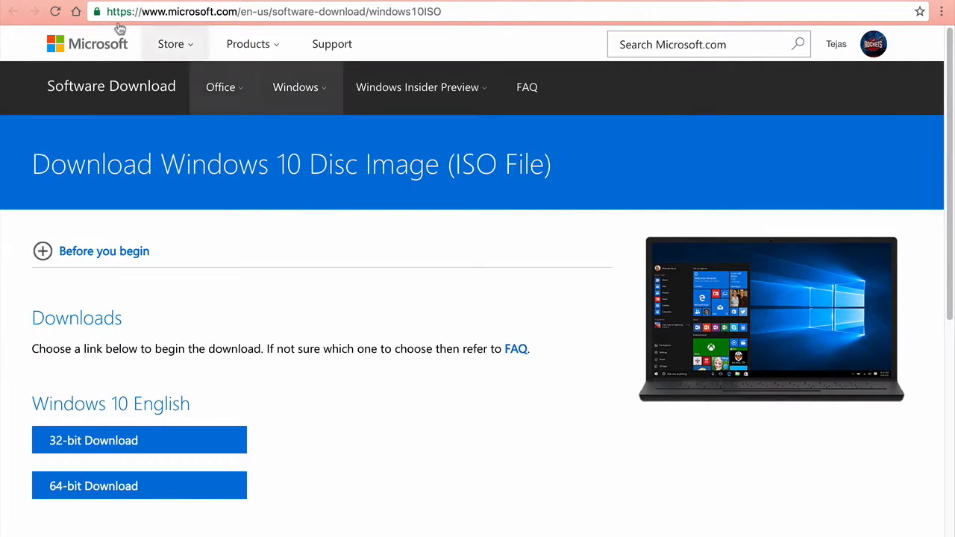
mouse_move(239, 323)
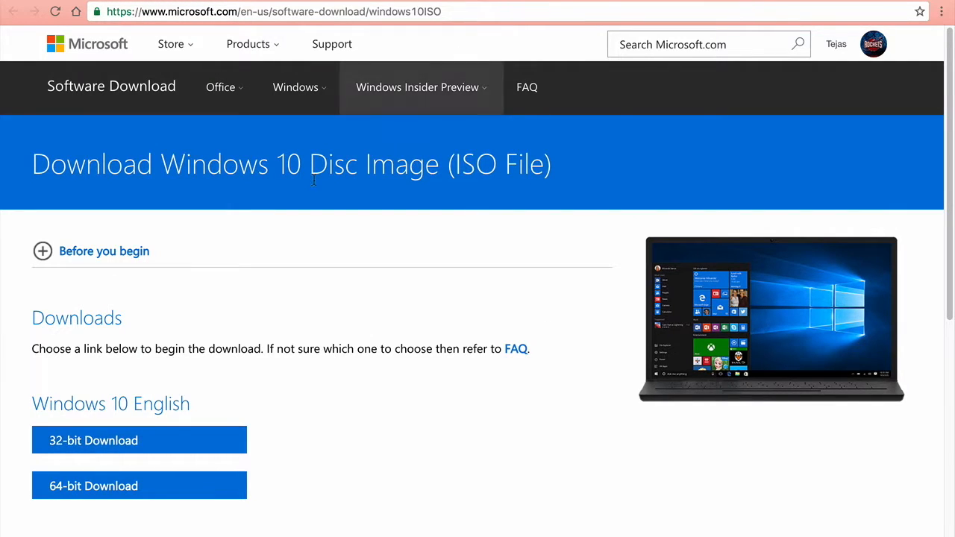
mouse_move(91, 212)
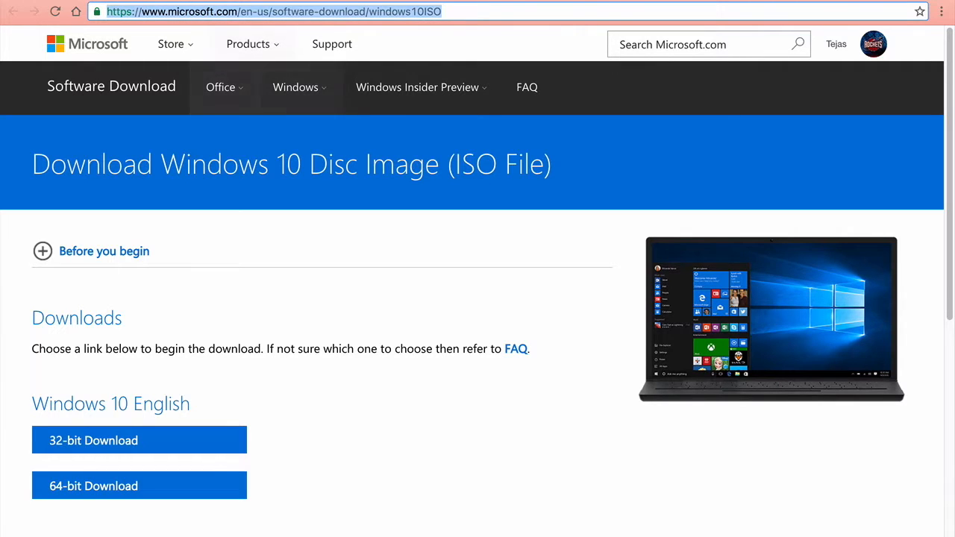
mouse_move(284, 377)
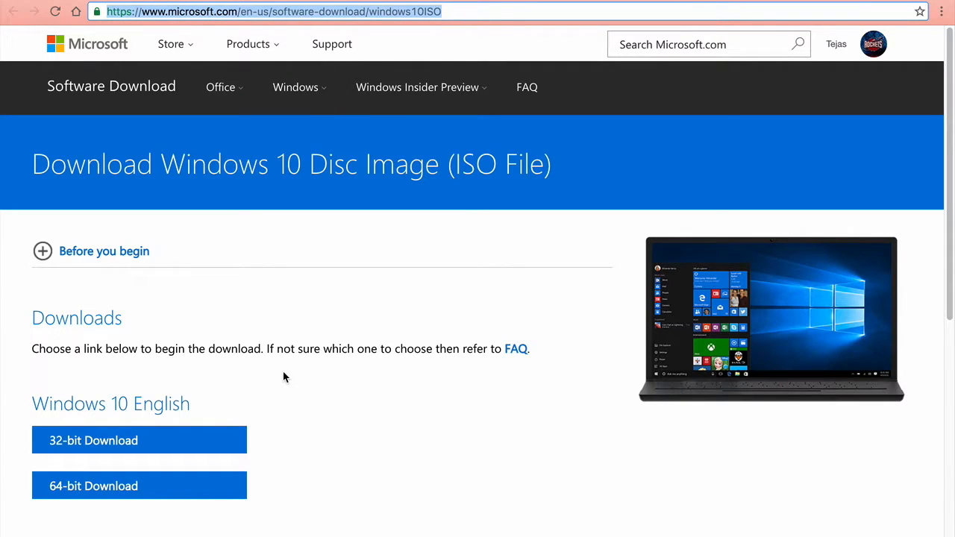
mouse_move(288, 387)
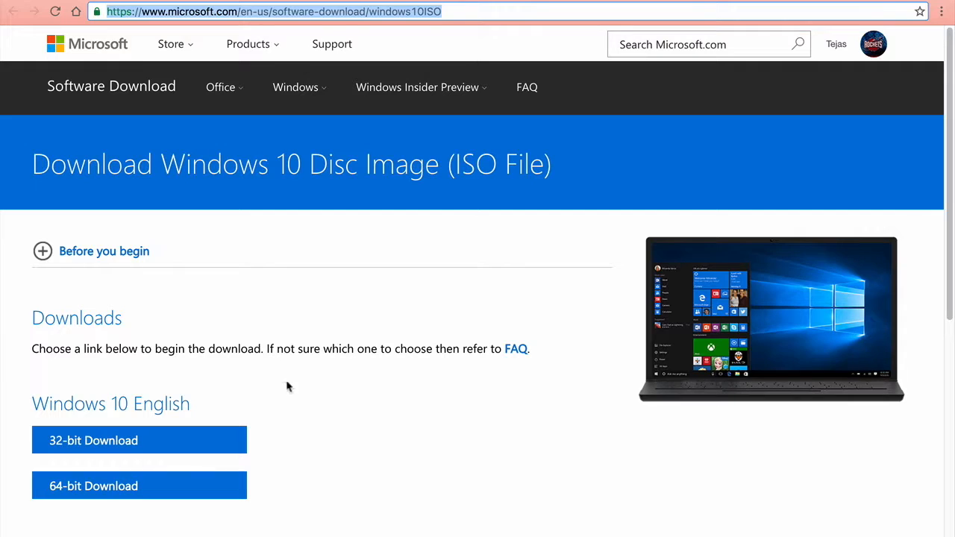
mouse_move(432, 276)
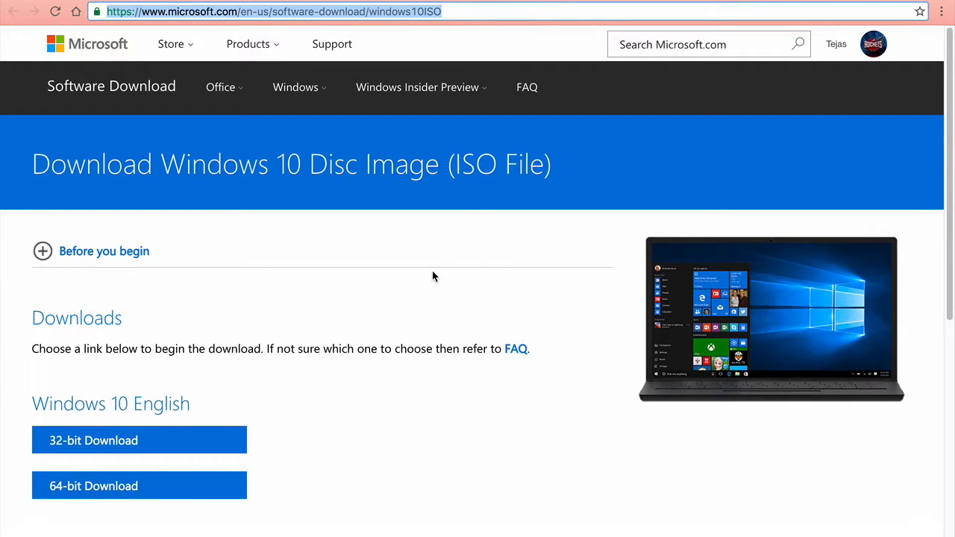
text(how much money does jazz music make)
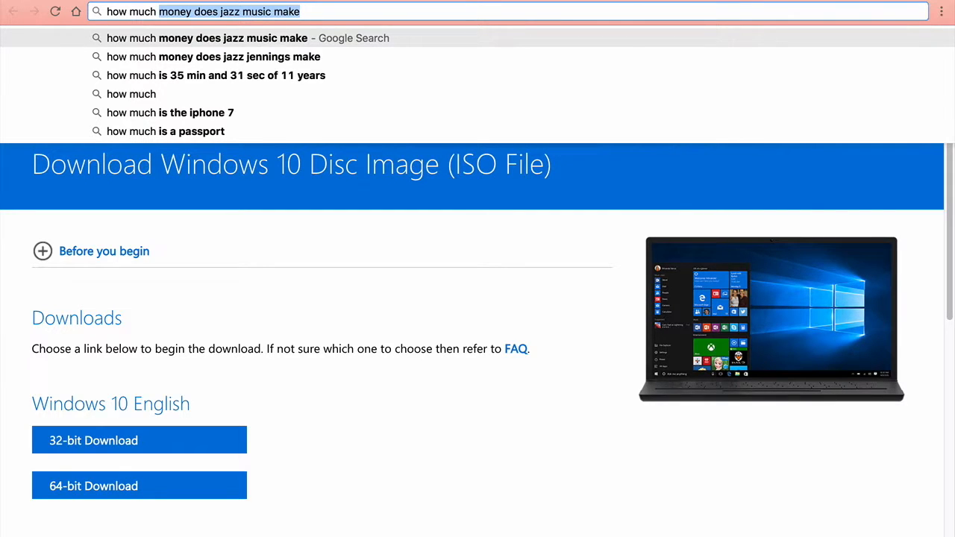
Step: Run a Google search for 'how much is windows 10' from the address bar suggestions
click(217, 74)
text( is win)
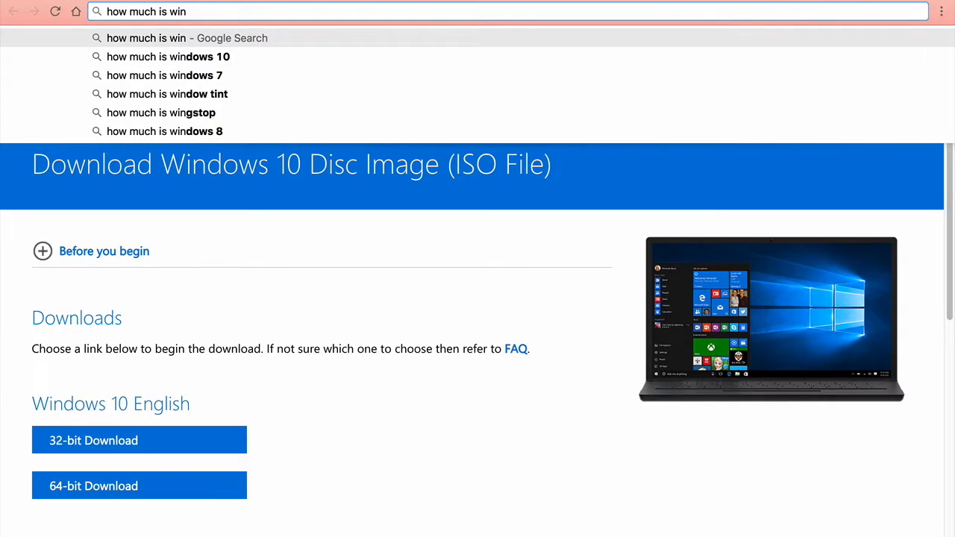
click(167, 57)
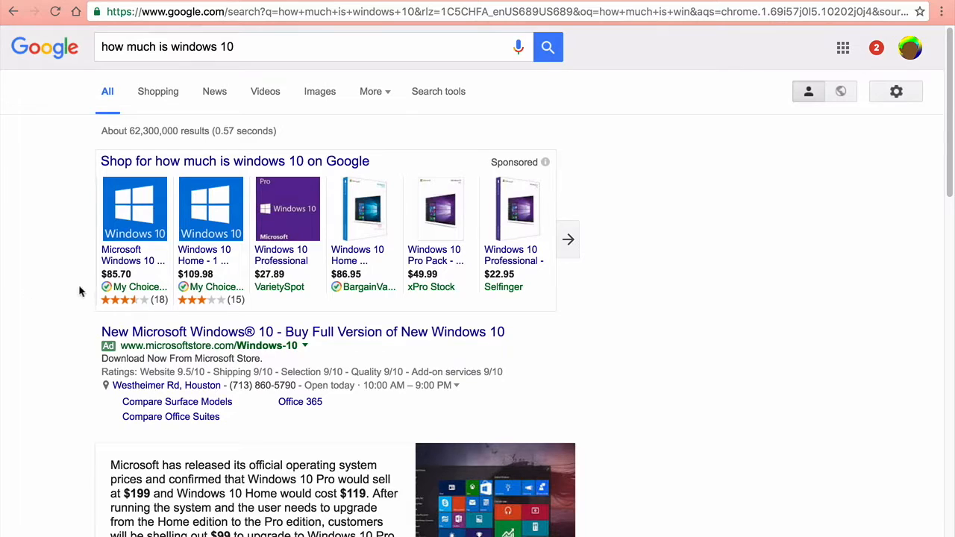
mouse_move(388, 279)
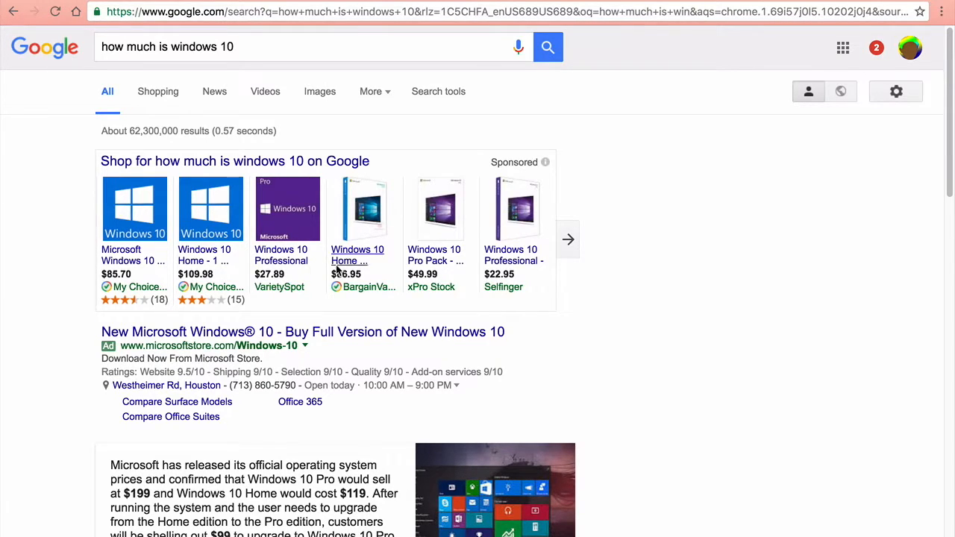
Step: Browse the results and shopping listings to find Windows 10 Pro $199 and Home $119 prices
scroll(down, 3)
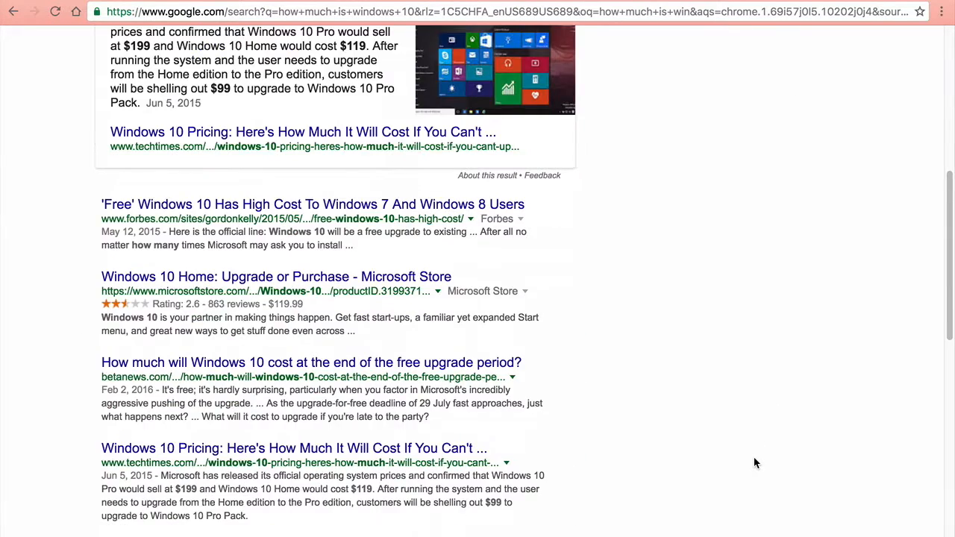
scroll(up, 3)
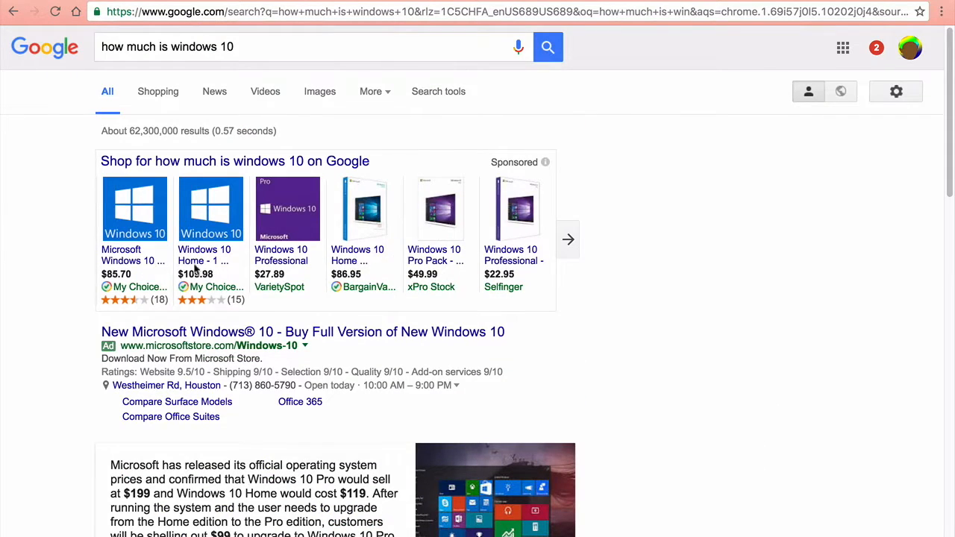
scroll(down, 3)
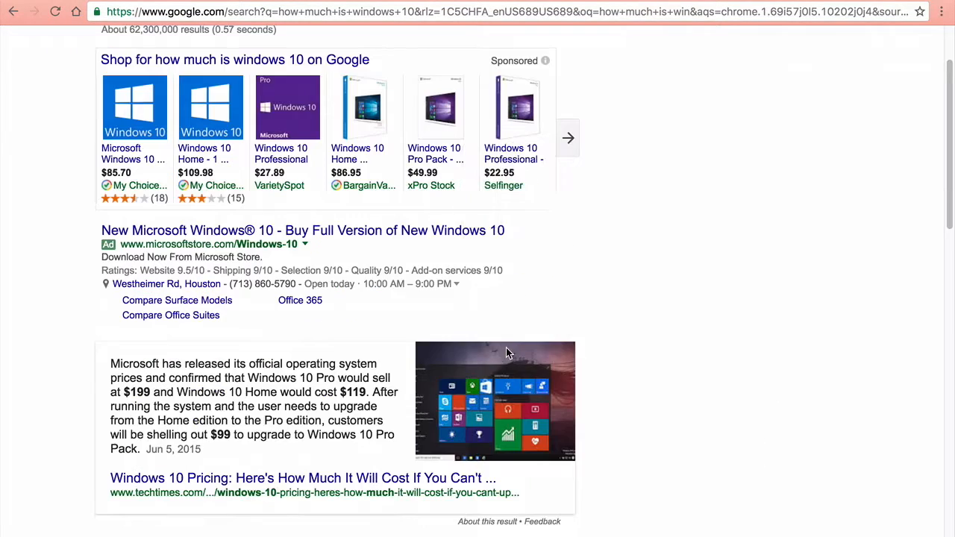
mouse_move(499, 328)
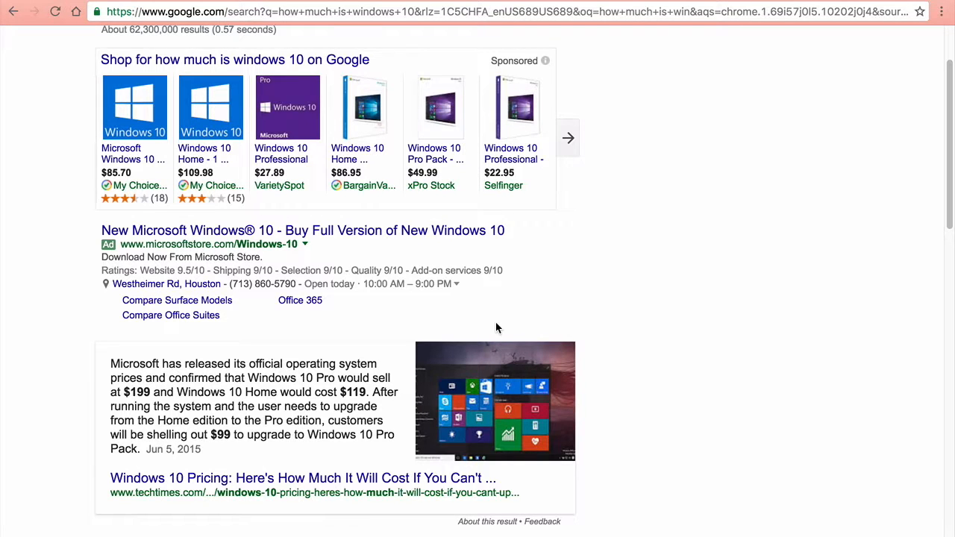
scroll(up, 3)
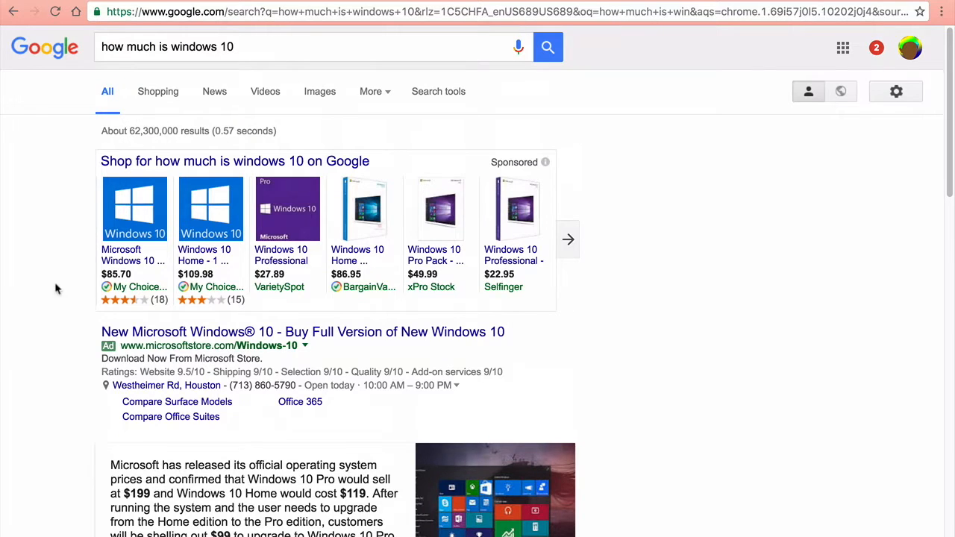
mouse_move(89, 246)
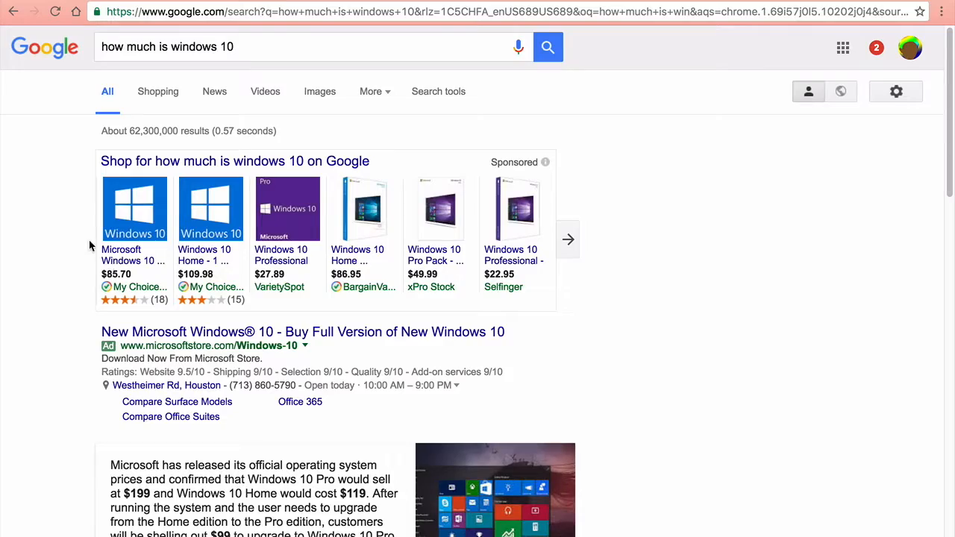
scroll(down, 3)
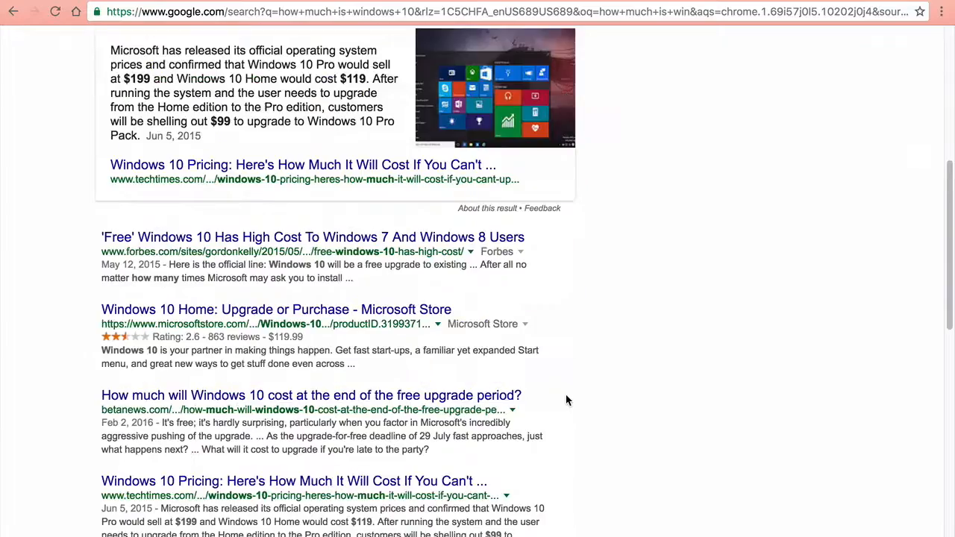
scroll(up, 3)
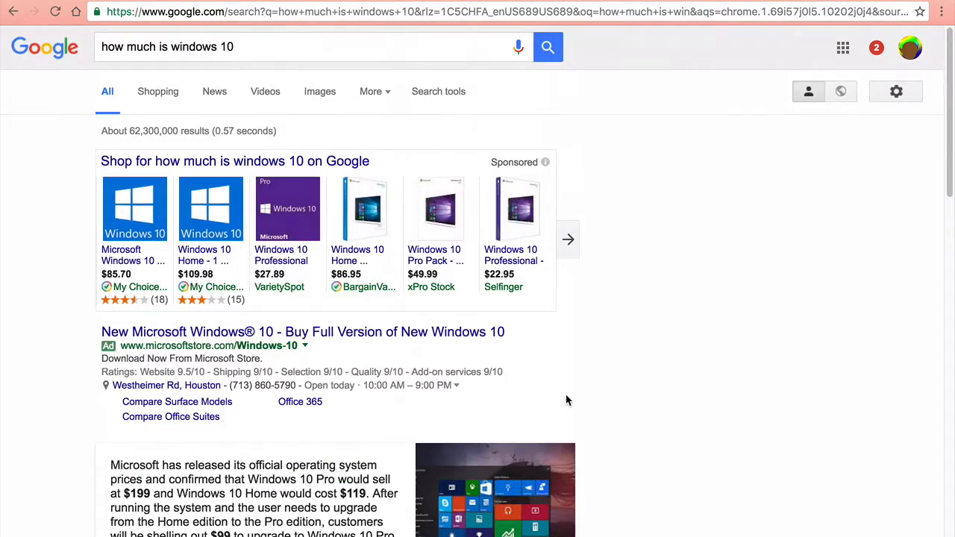